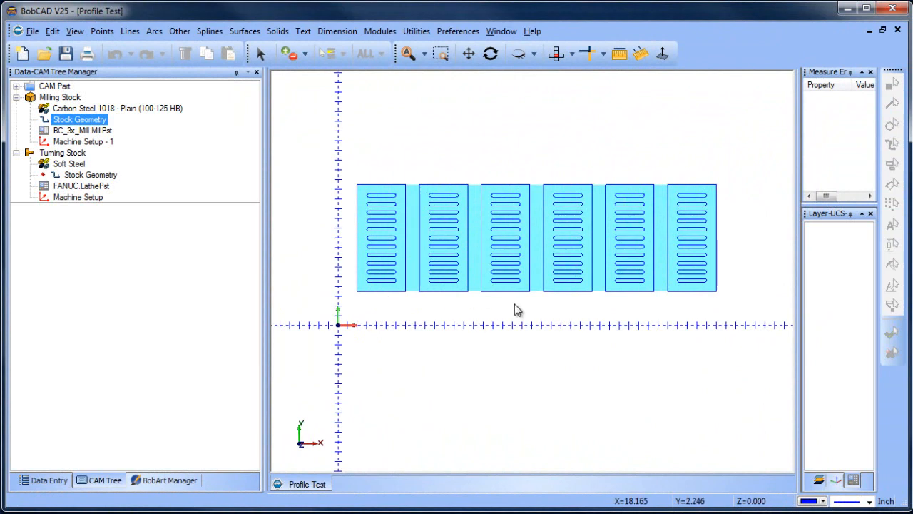
pyautogui.moveTo(392, 272)
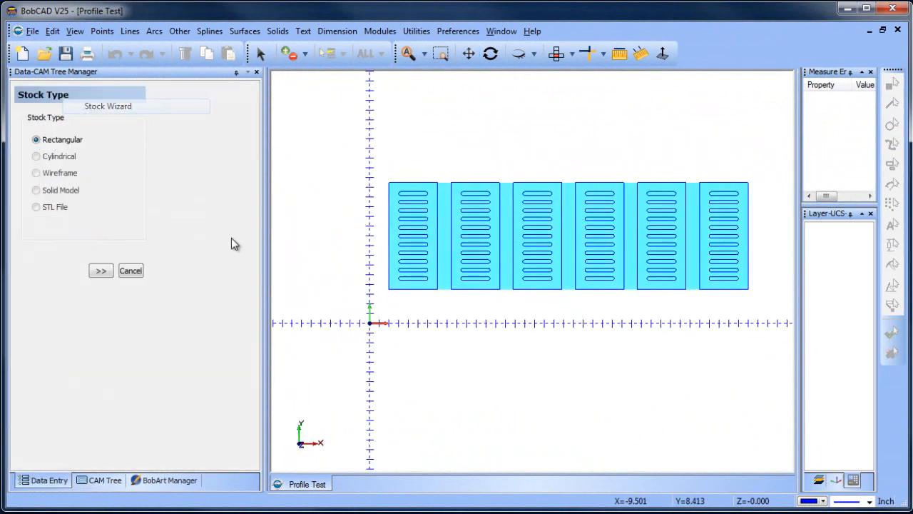
# Define rectangular milling stock around the plate layout and accept the default machine setup.
pyautogui.click(100, 271)
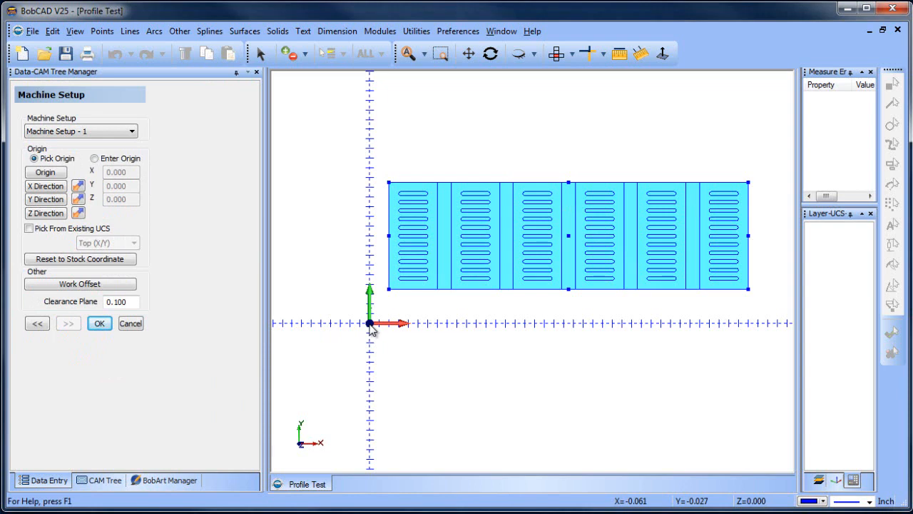
pyautogui.click(100, 323)
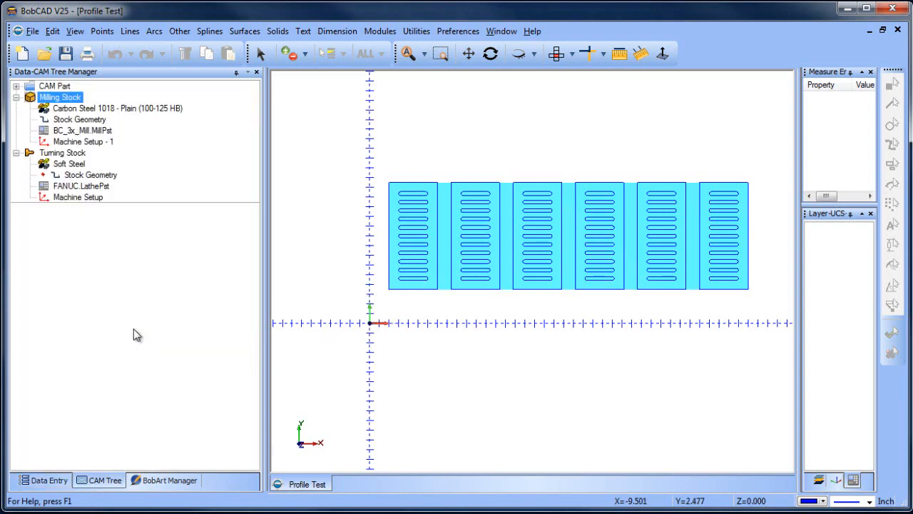
# Add a Mill 2 Axis Profiling feature under Machine Setup - 1 using the slot outlines as geometry.
pyautogui.rightClick(83, 141)
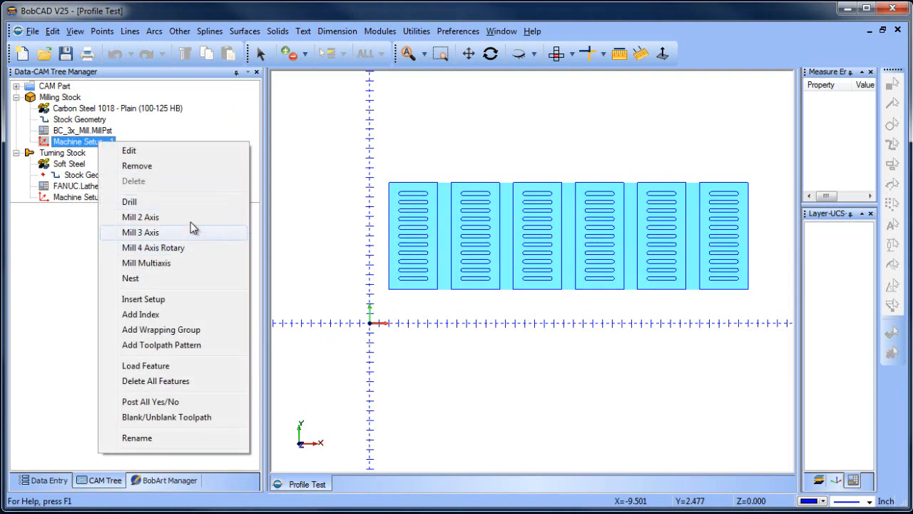
pyautogui.click(140, 217)
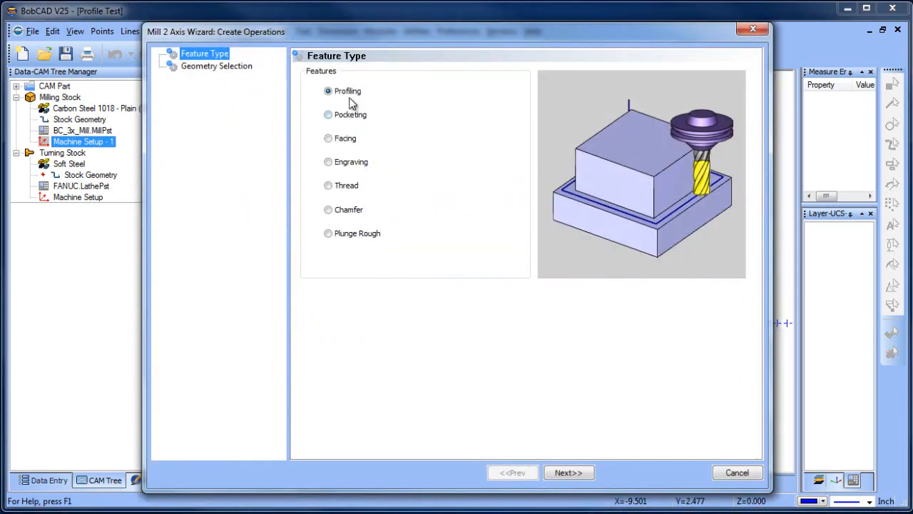
pyautogui.click(567, 470)
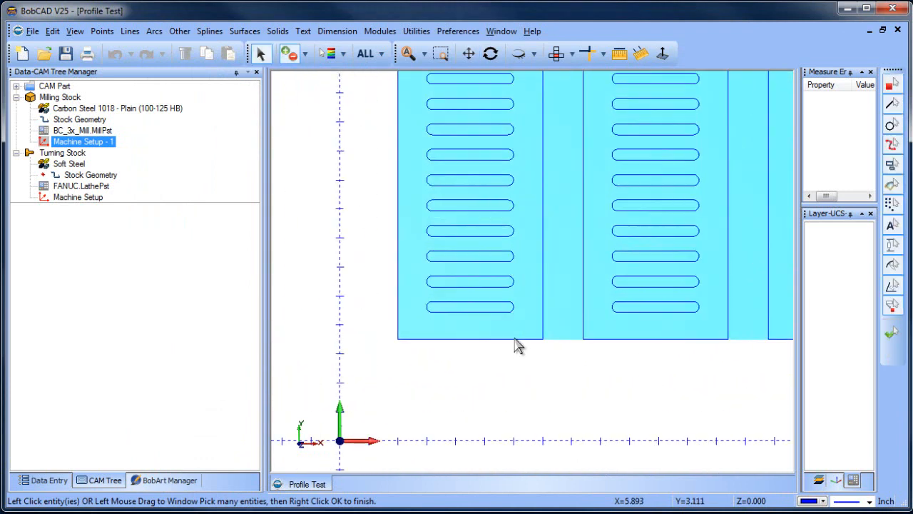
pyautogui.click(469, 307)
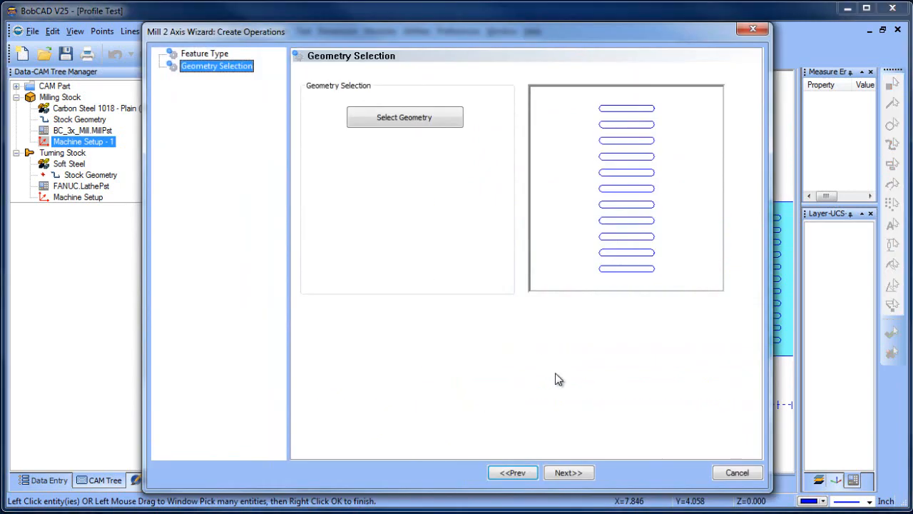
# Keep the 1/4 in flat endmill and closest-point machine sequence, then finish the profile feature.
pyautogui.click(571, 472)
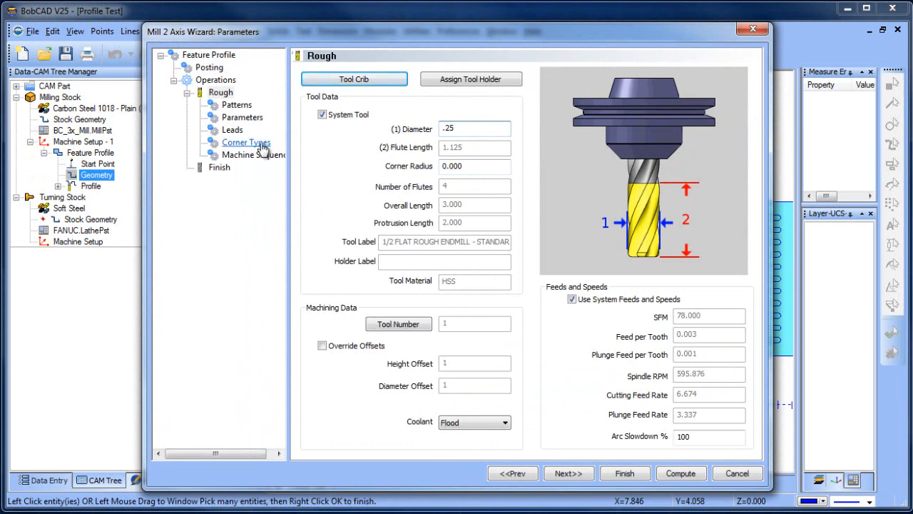
pyautogui.moveTo(246, 150)
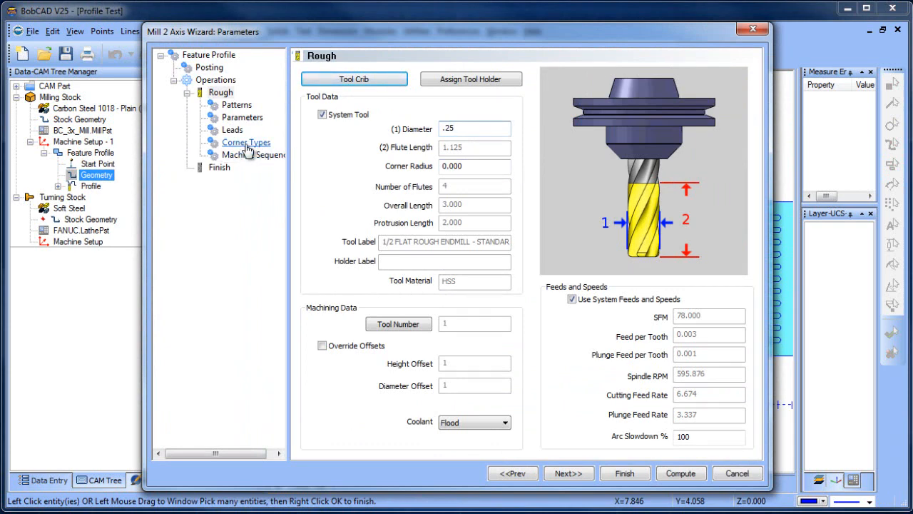
pyautogui.click(254, 154)
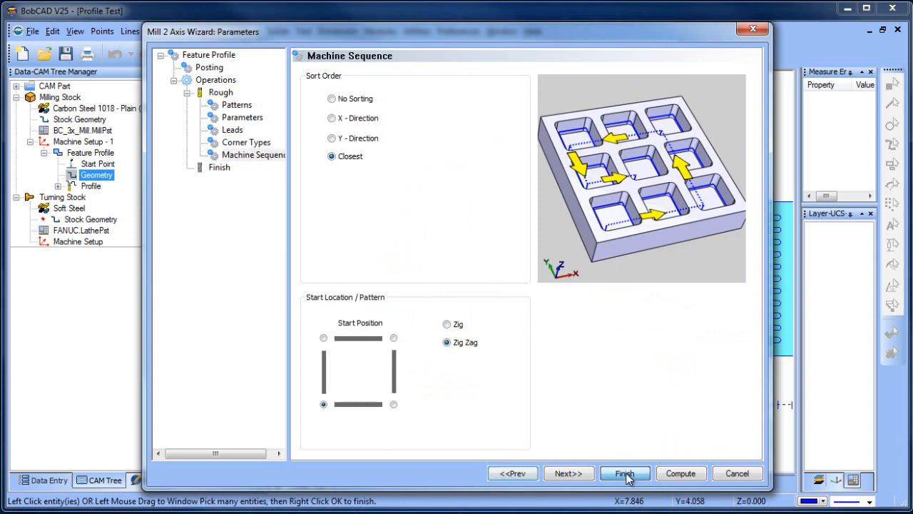
pyautogui.click(625, 472)
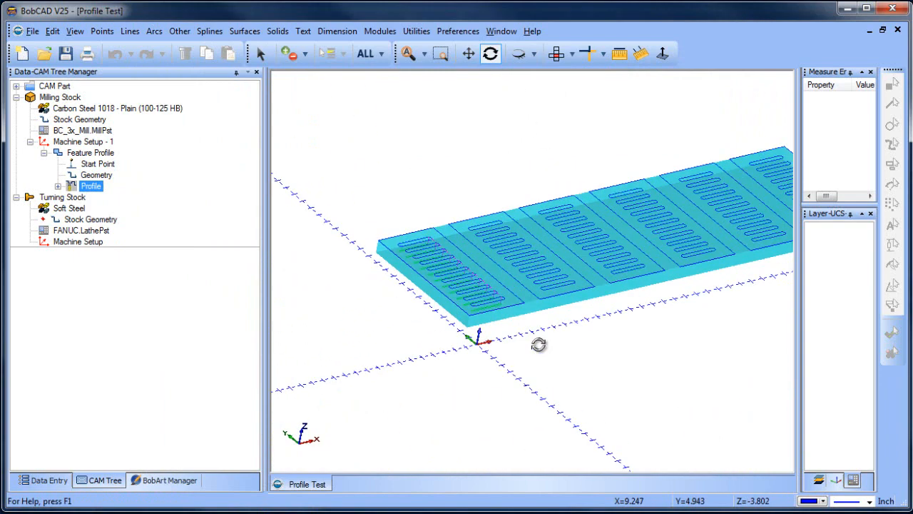
pyautogui.moveTo(539, 343); pyautogui.dragTo(411, 255)
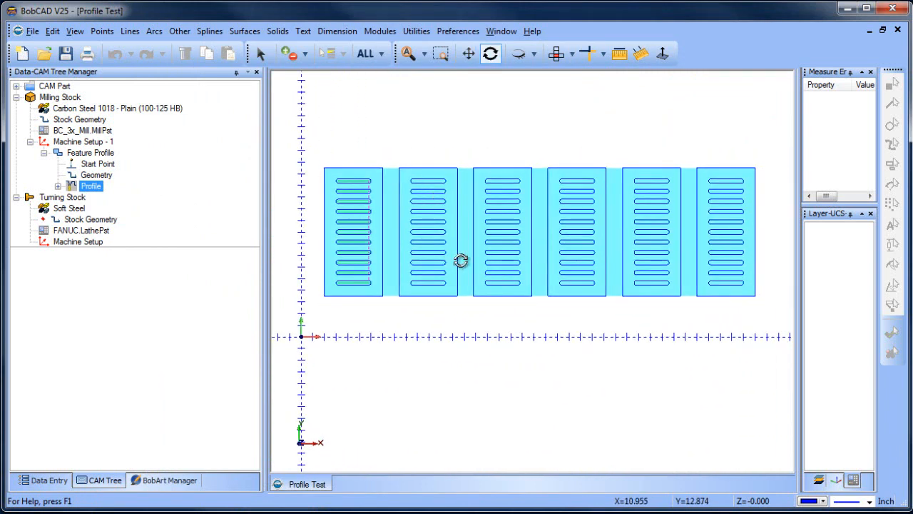
pyautogui.moveTo(798, 205)
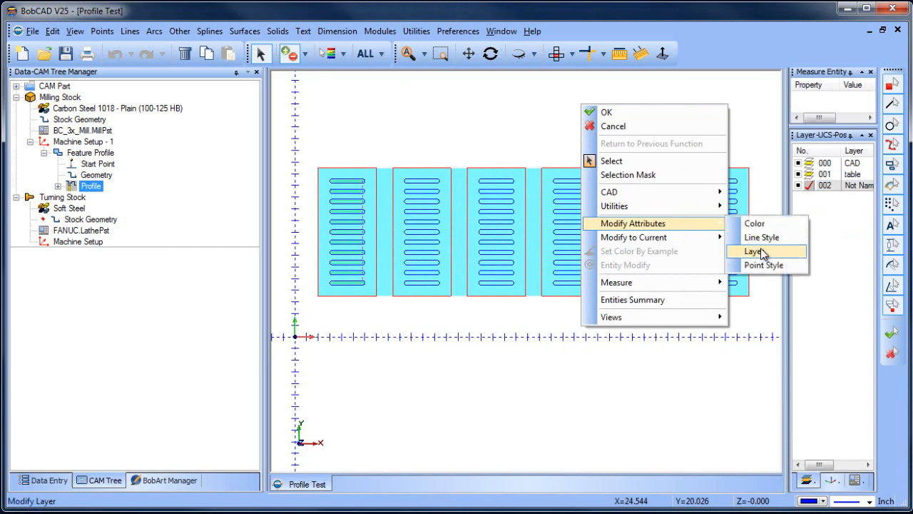
# Move the plate outlines onto a separate layer via Modify Attributes > Layer.
pyautogui.click(753, 252)
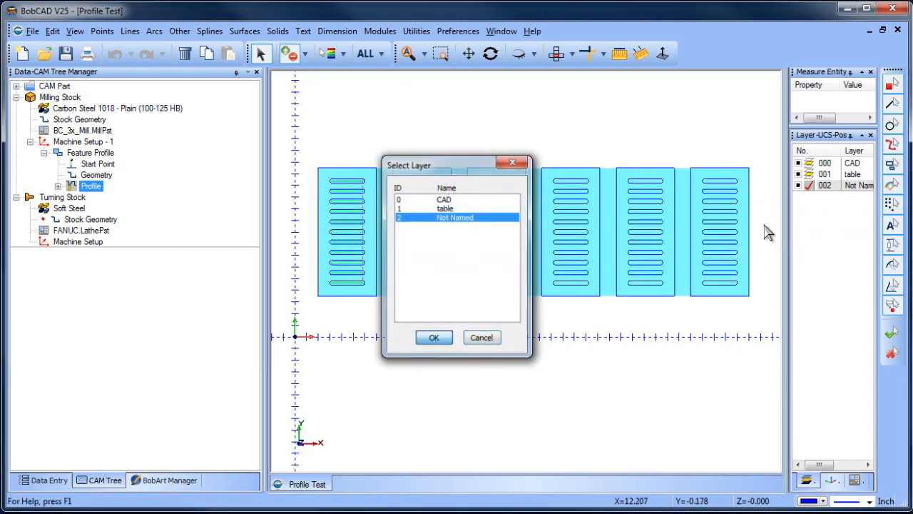
pyautogui.click(434, 336)
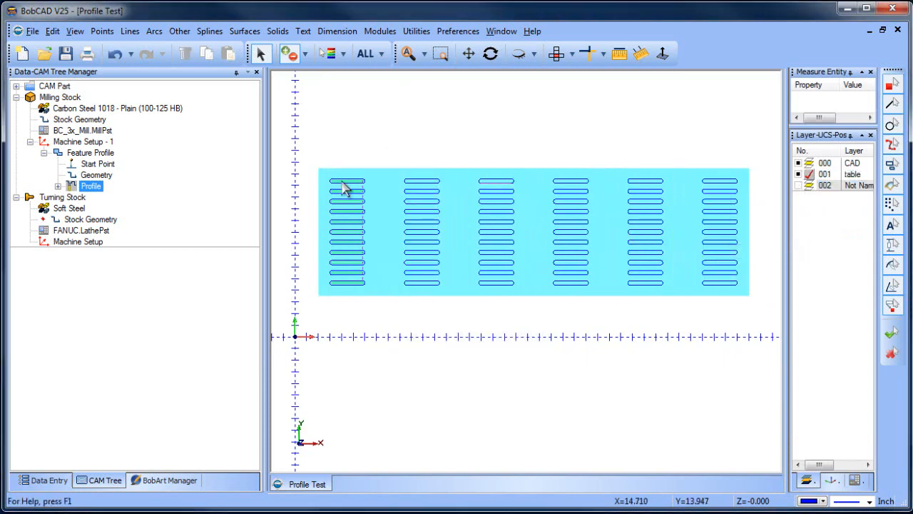
# Reselect the profile feature's geometry as the first column of slots.
pyautogui.rightClick(97, 174)
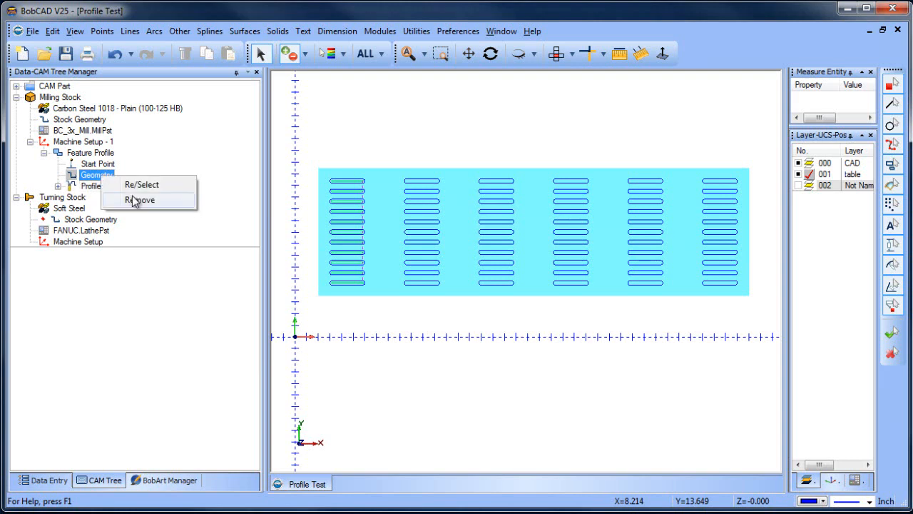
pyautogui.click(141, 184)
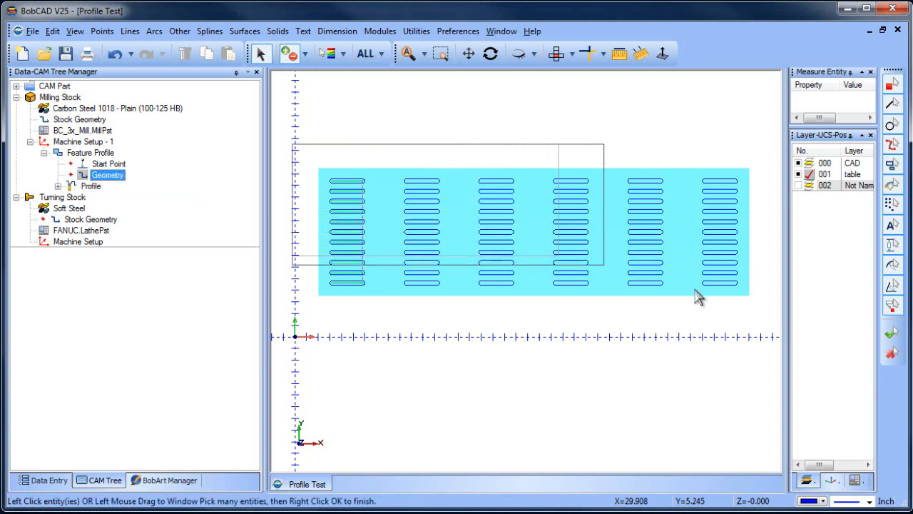
pyautogui.click(89, 220)
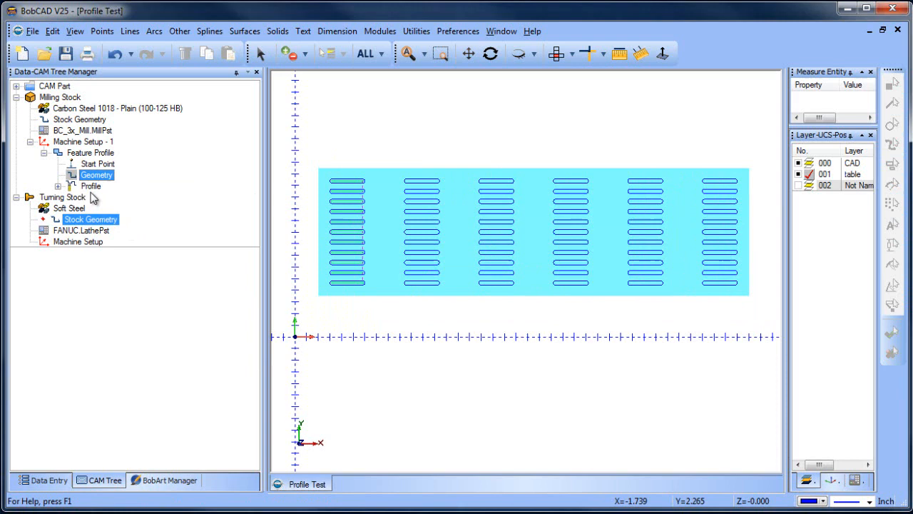
pyautogui.click(92, 185)
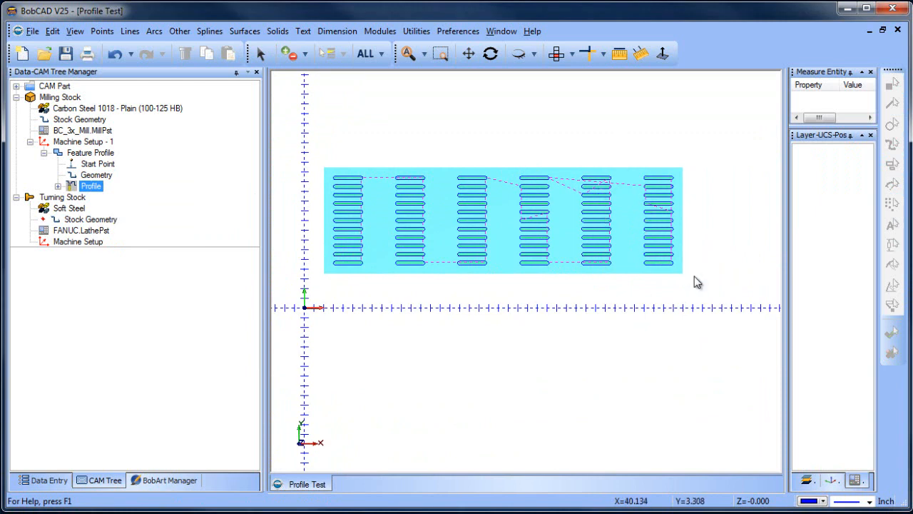
pyautogui.moveTo(93, 197)
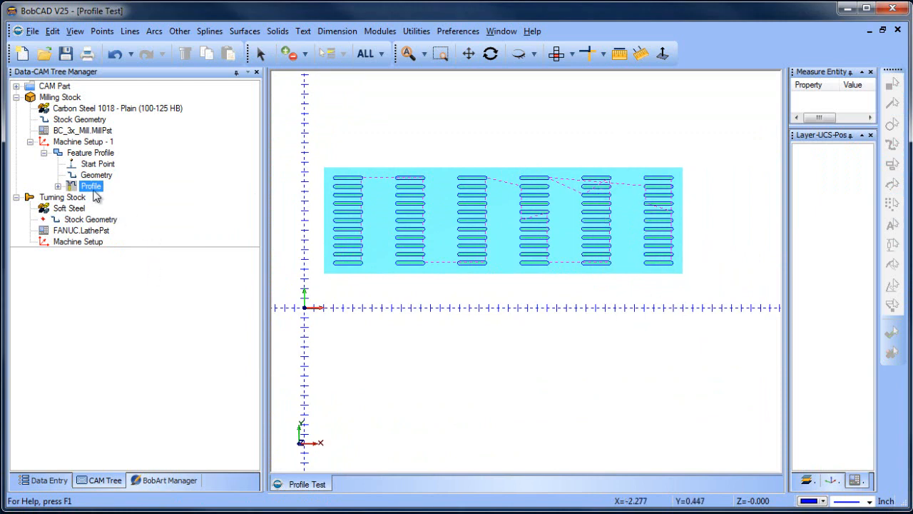
# Switch the profile's machine sequence to Y-direction order and recompute the toolpath.
pyautogui.doubleClick(91, 186)
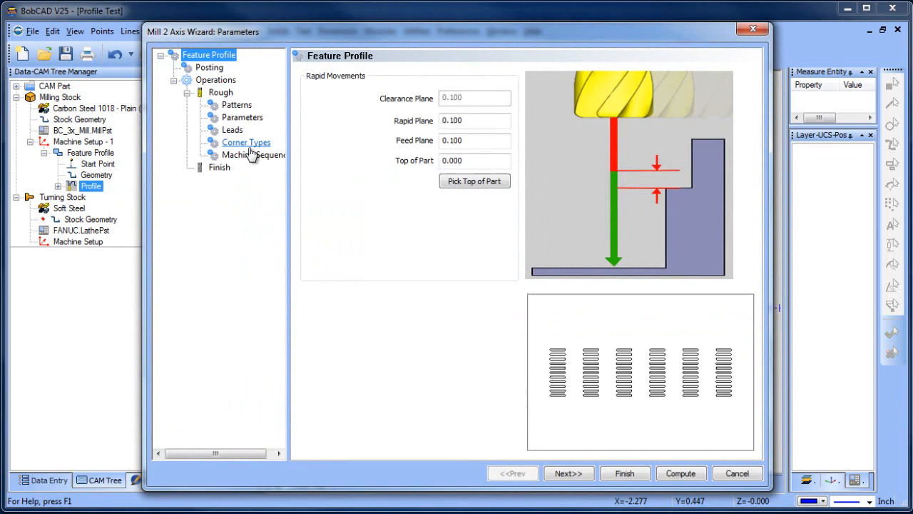
pyautogui.click(254, 154)
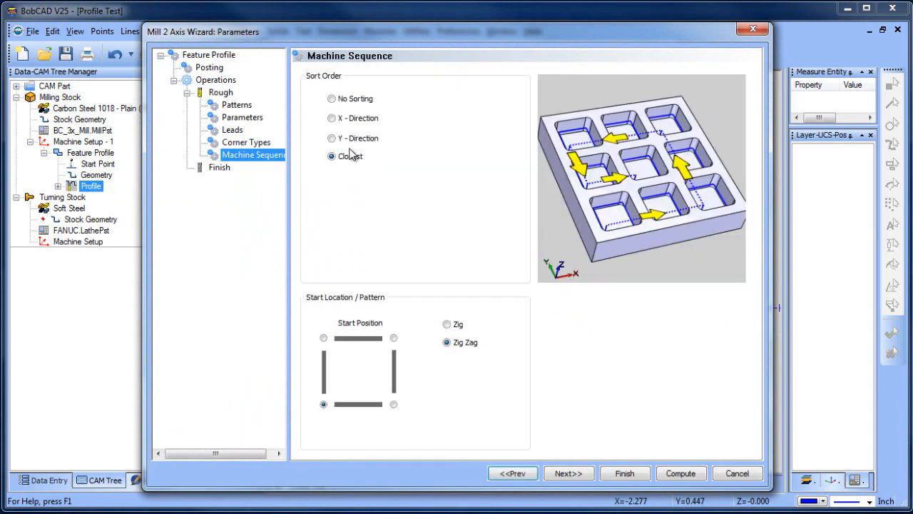
pyautogui.click(331, 137)
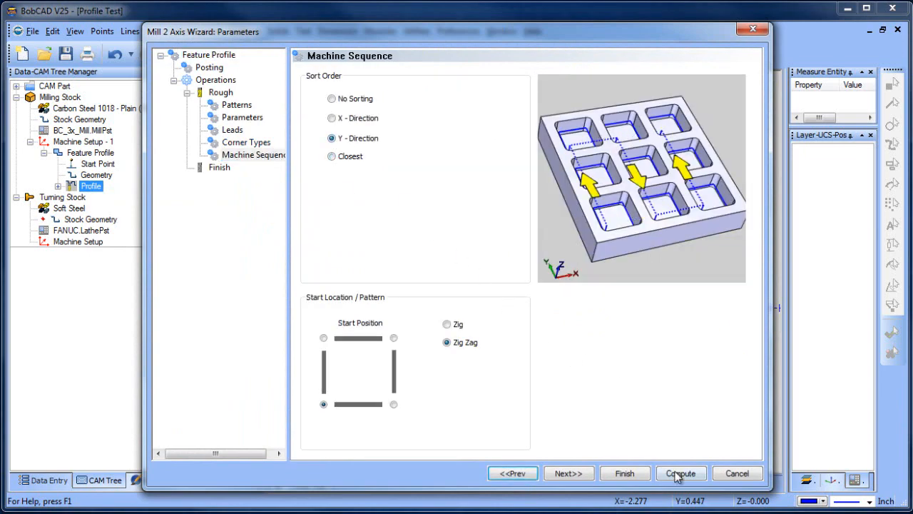
pyautogui.click(681, 472)
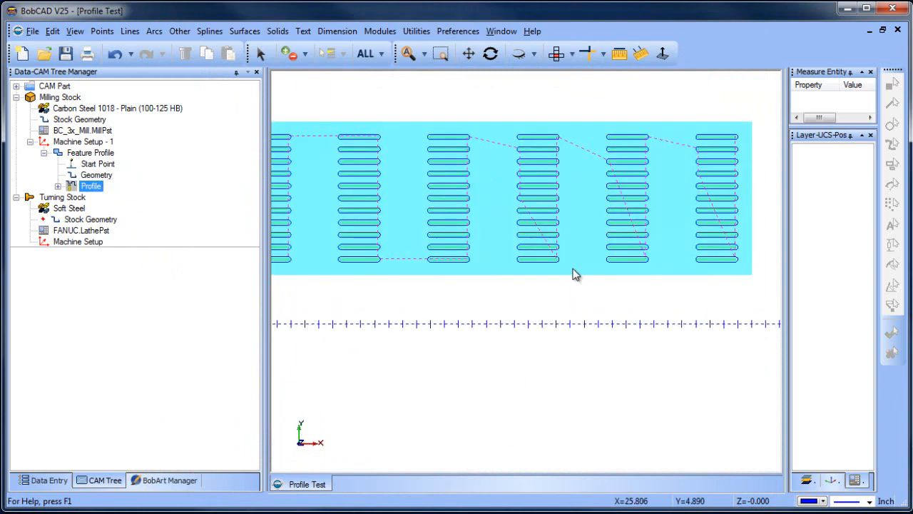
pyautogui.moveTo(680, 248)
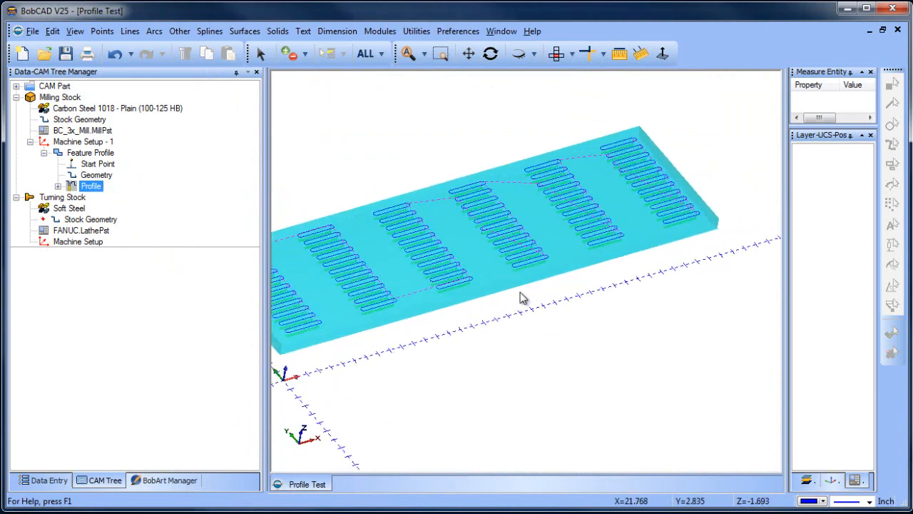
# Blank the milling stock solid so the slot outlines and toolpaths show clearly.
pyautogui.click(60, 97)
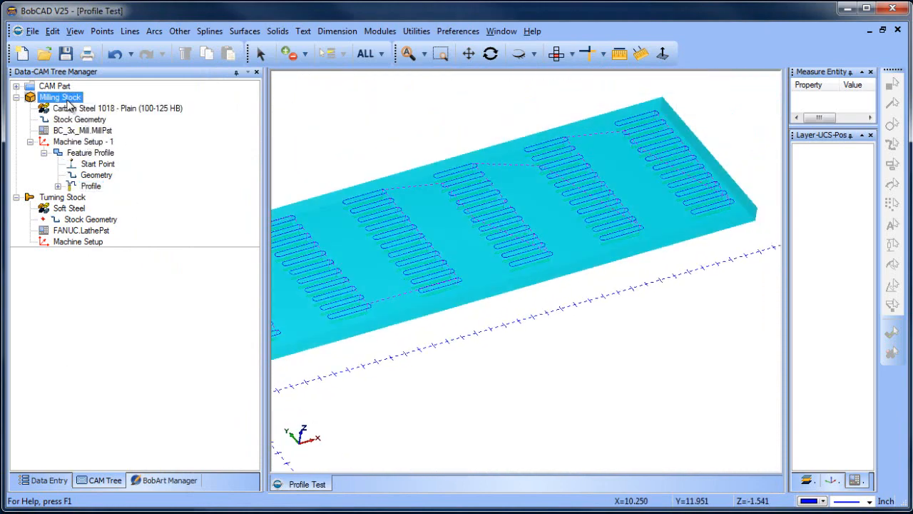
pyautogui.rightClick(60, 97)
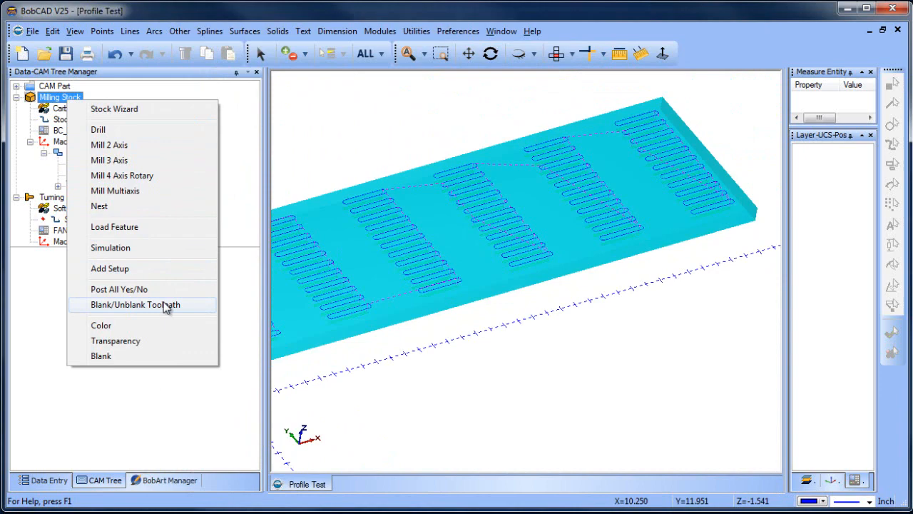
pyautogui.moveTo(149, 355)
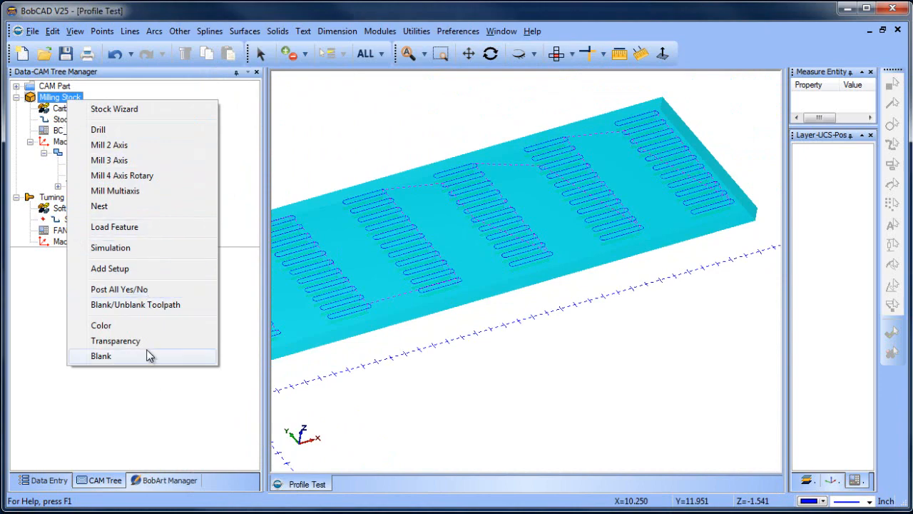
pyautogui.click(100, 356)
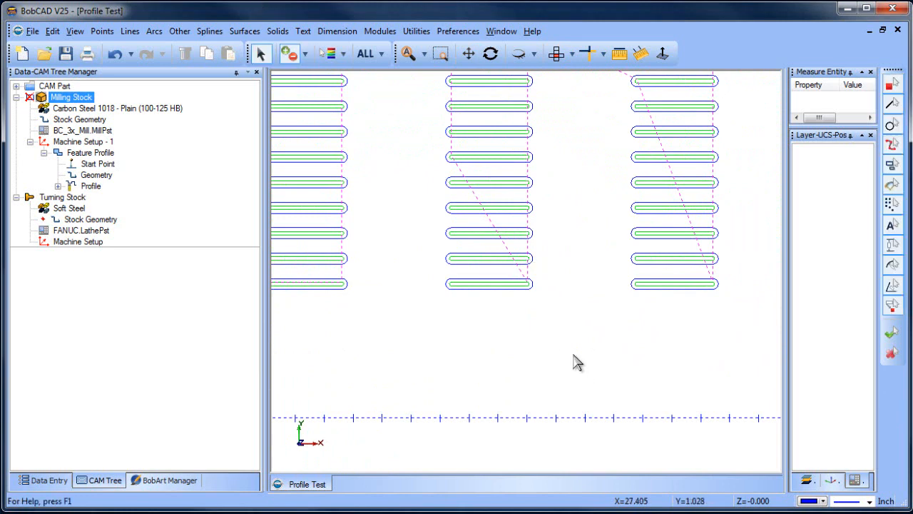
pyautogui.moveTo(575, 325)
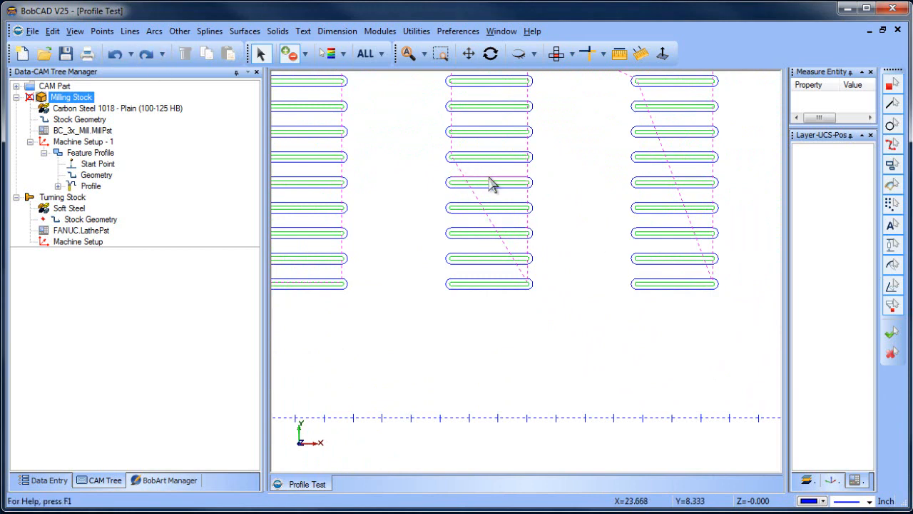
pyautogui.moveTo(416, 117)
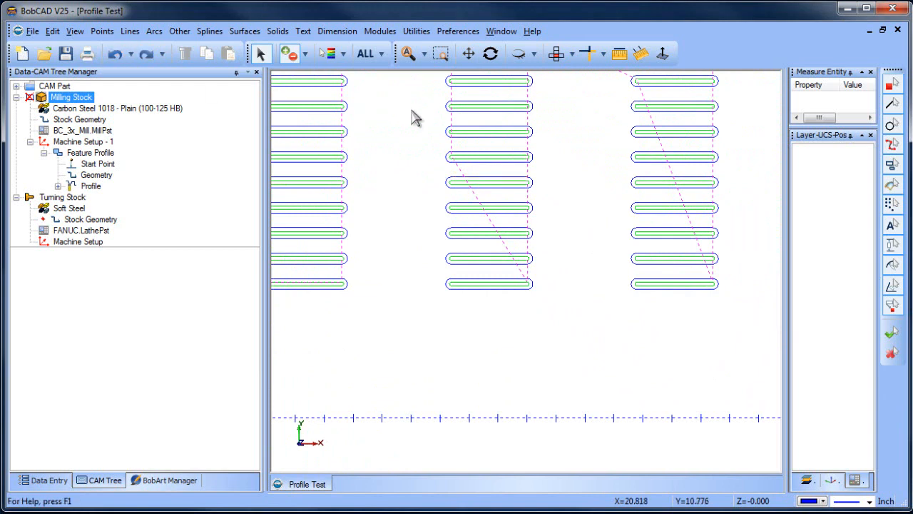
pyautogui.moveTo(568, 153)
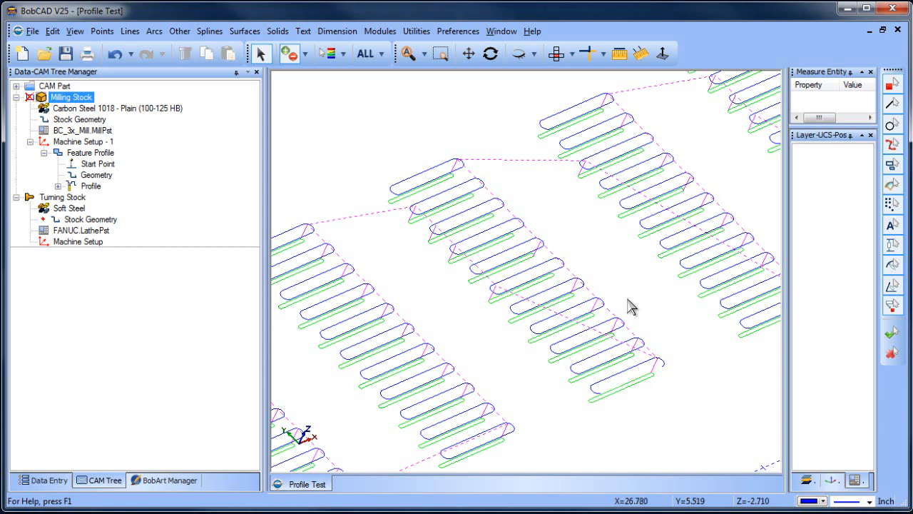
pyautogui.moveTo(716, 153)
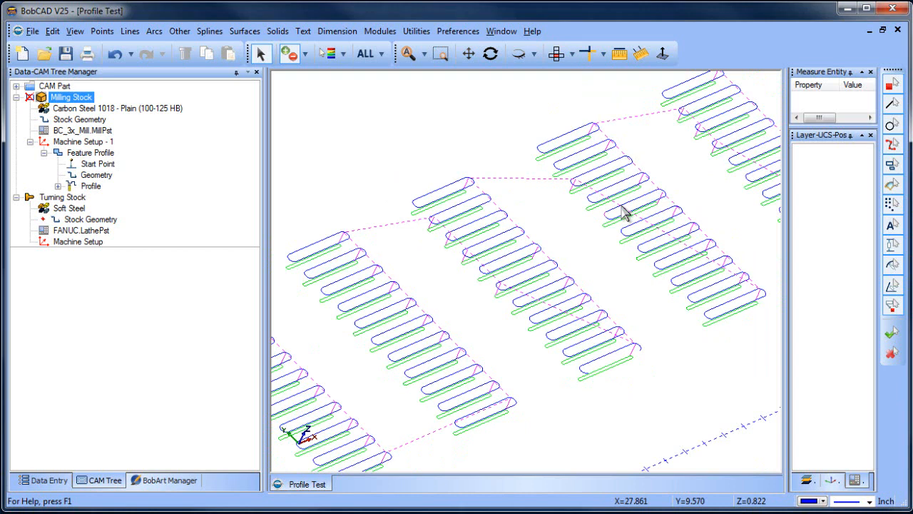
pyautogui.rightClick(622, 213)
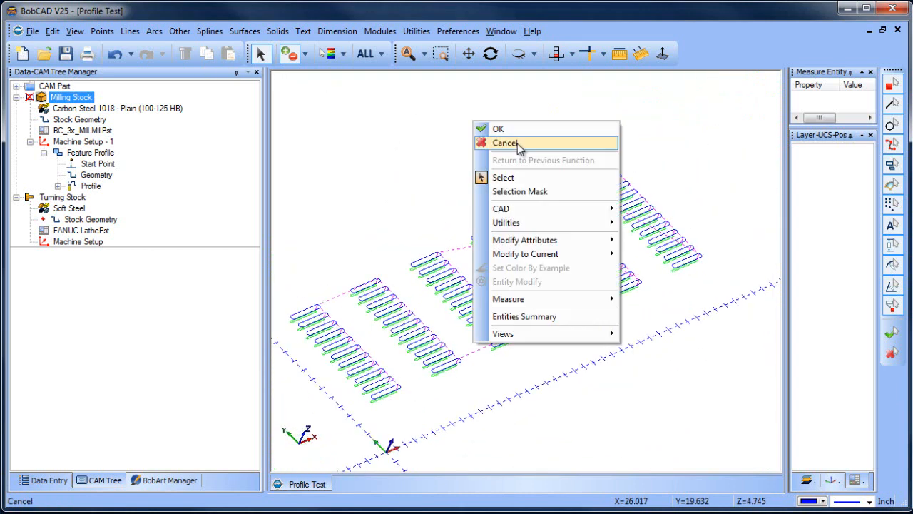
pyautogui.click(505, 143)
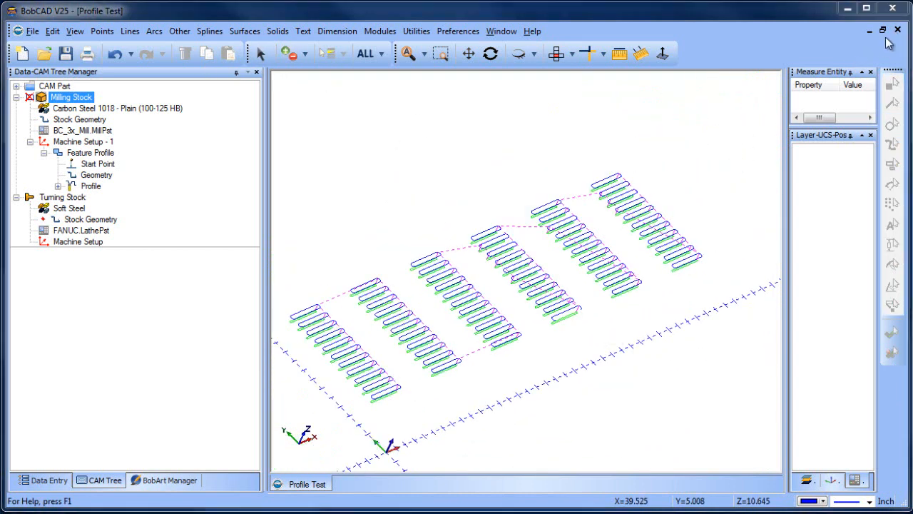
# Reopen the Profile Test part from recent files and return to the CAM Tree.
pyautogui.click(27, 31)
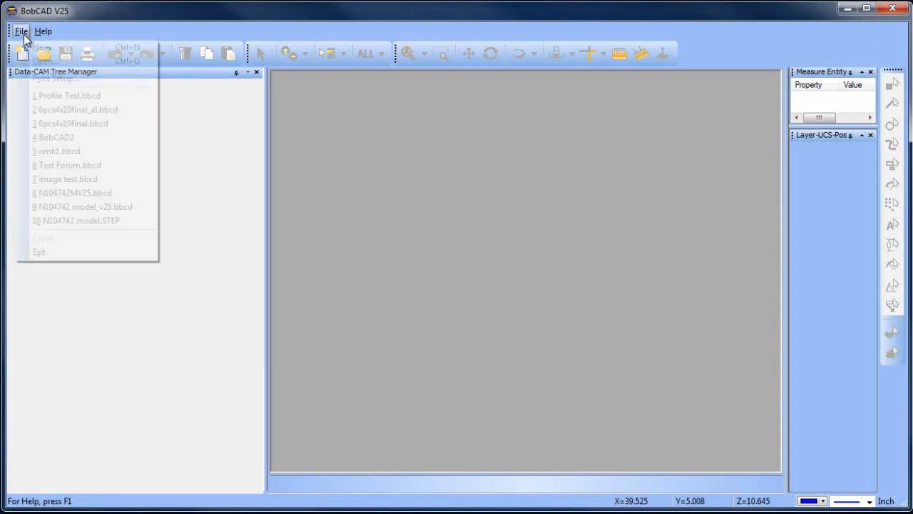
pyautogui.click(68, 94)
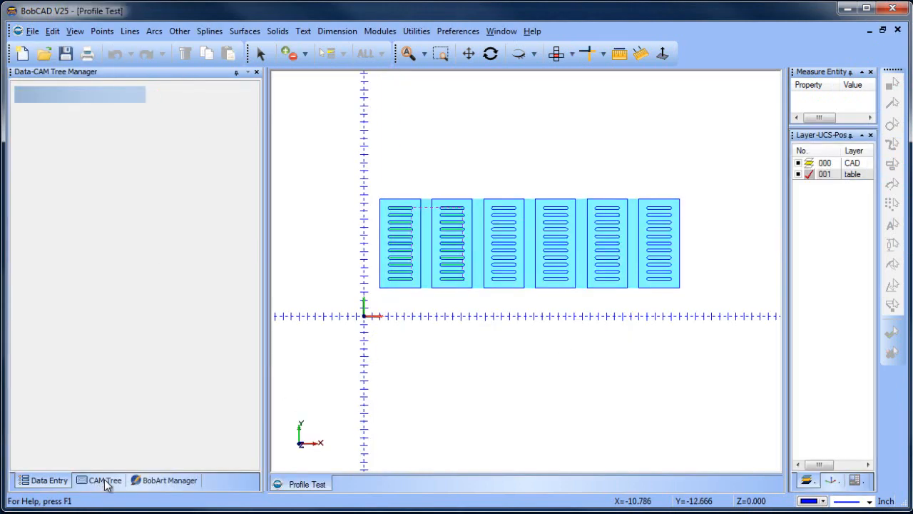
pyautogui.click(102, 480)
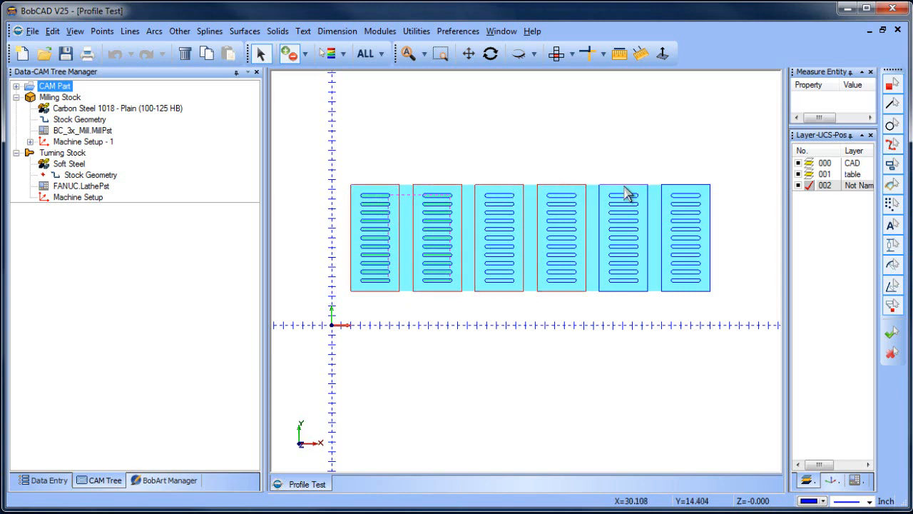
# Move the six slot blocks onto the Not Named layer via Modify Attributes > Layer.
pyautogui.rightClick(627, 192)
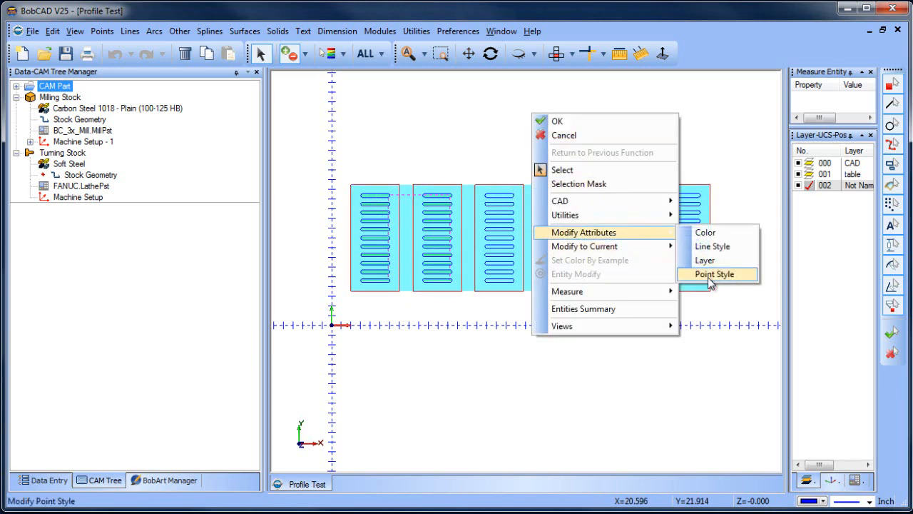
pyautogui.click(703, 263)
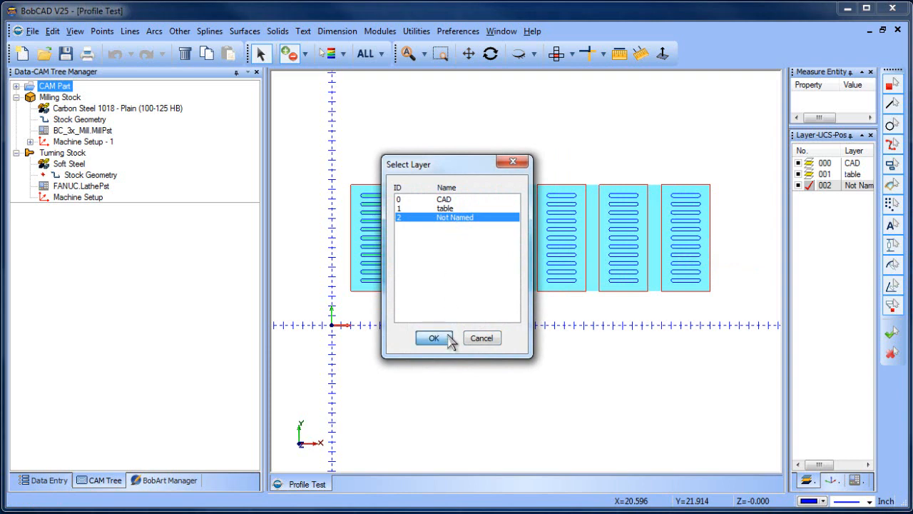
pyautogui.click(434, 338)
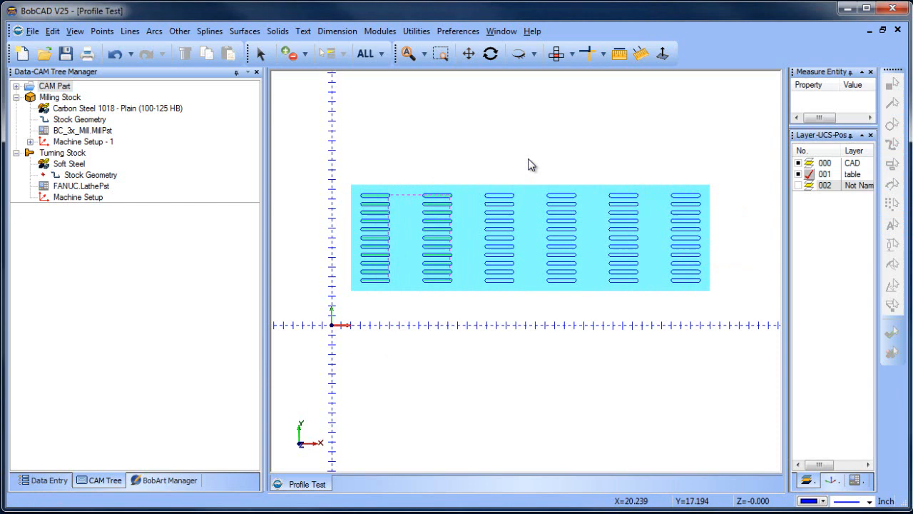
pyautogui.moveTo(500, 163)
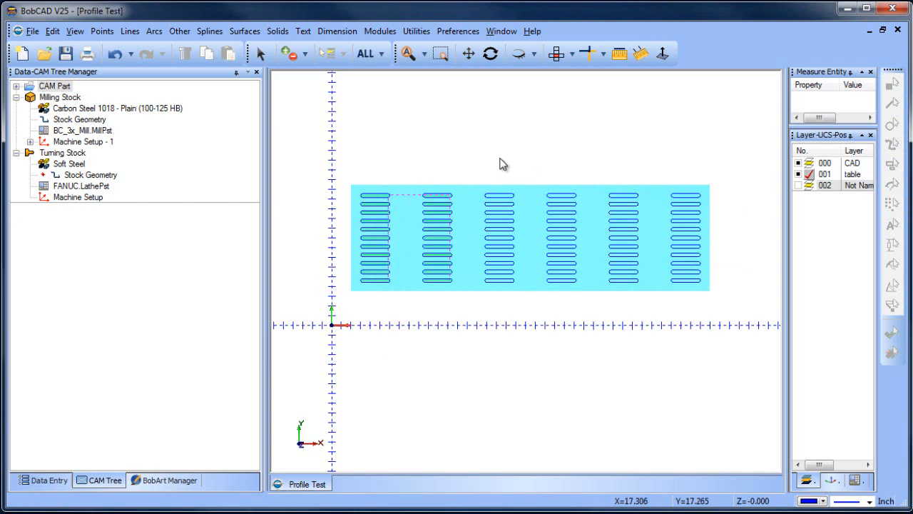
pyautogui.click(417, 32)
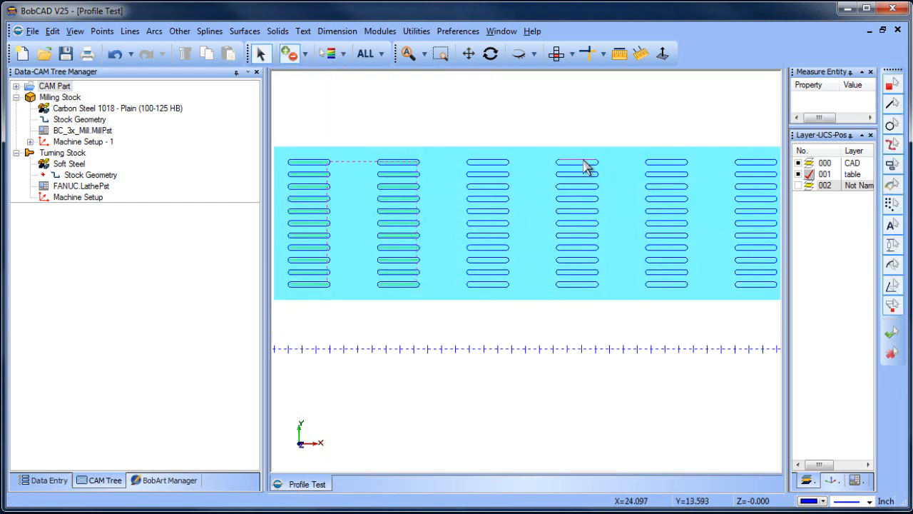
pyautogui.moveTo(596, 207)
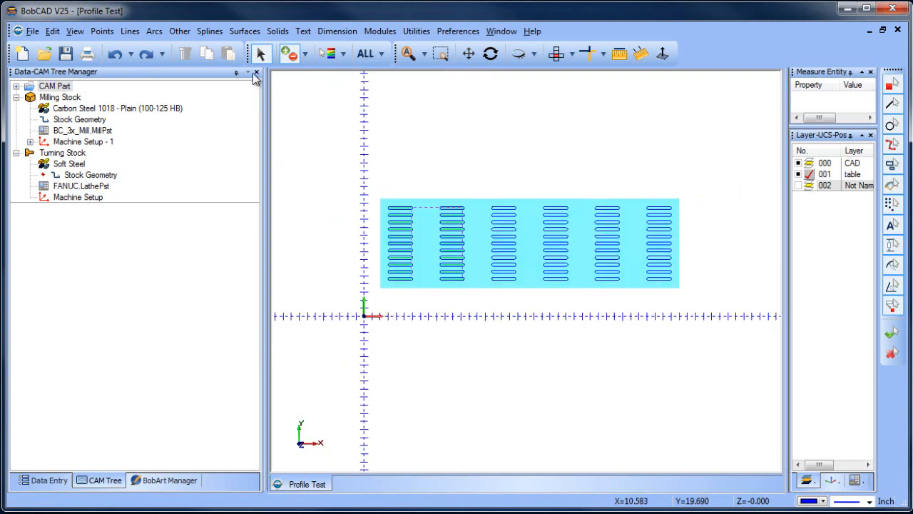
pyautogui.click(417, 31)
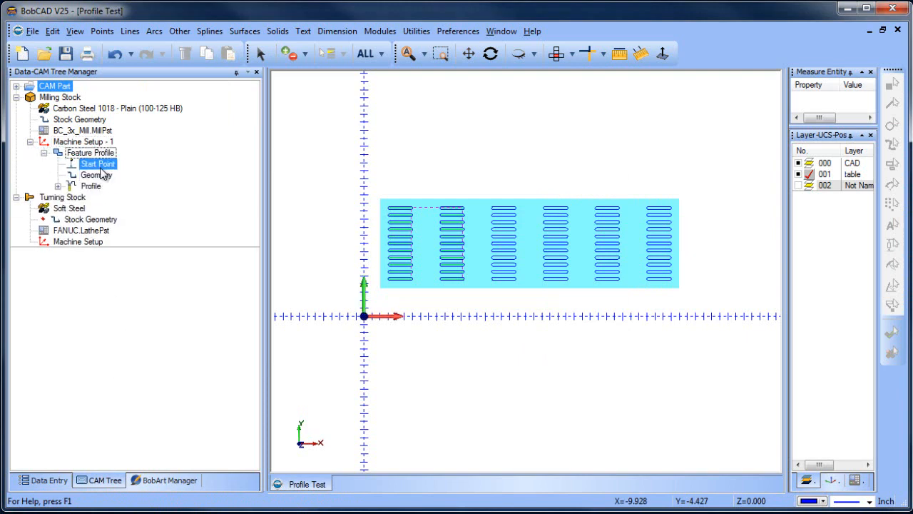
# Check the profile's geometry, reopen its parameters and finish to rebuild the toolpath.
pyautogui.rightClick(94, 174)
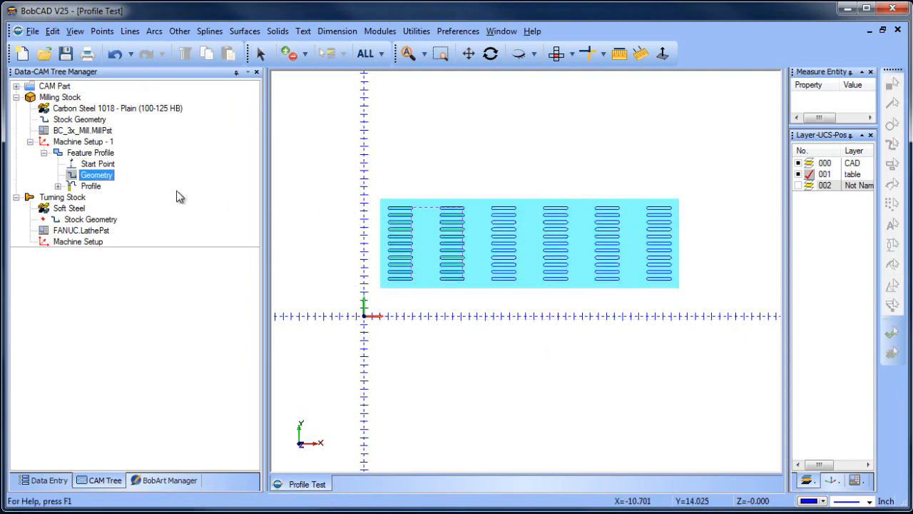
pyautogui.click(92, 185)
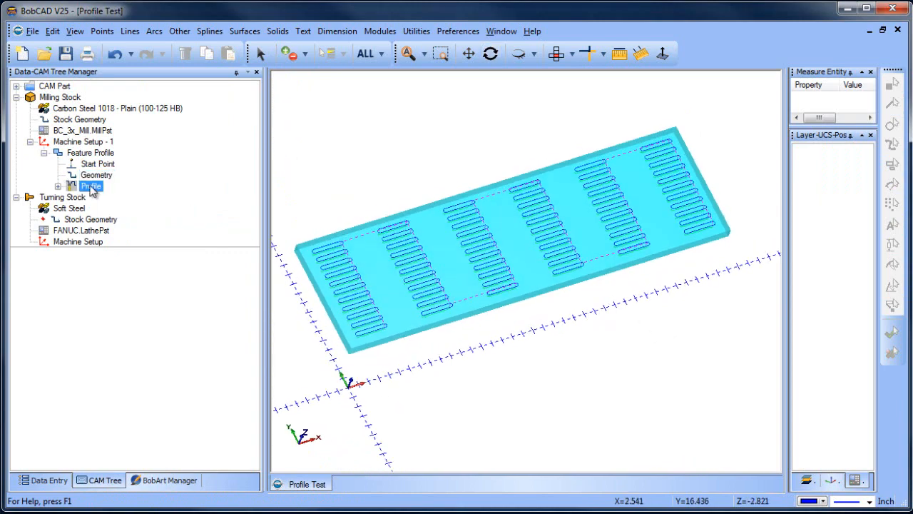
pyautogui.doubleClick(92, 185)
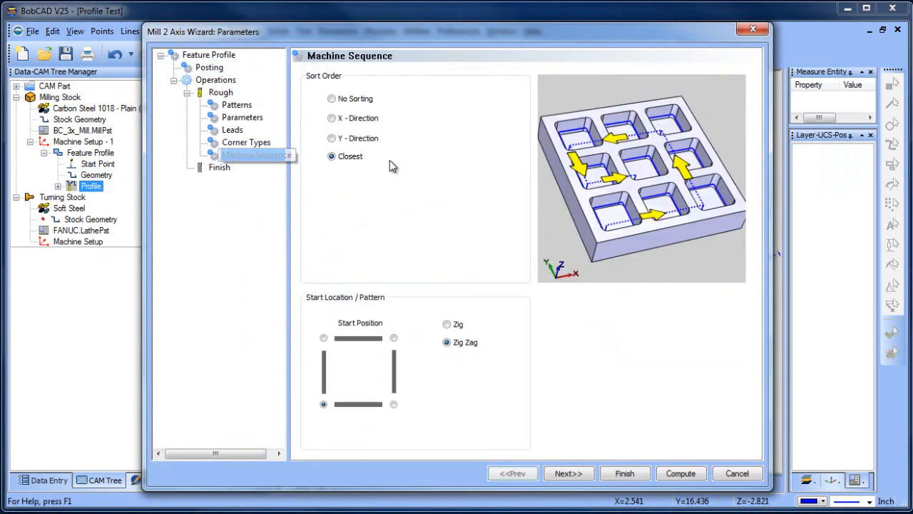
pyautogui.click(331, 117)
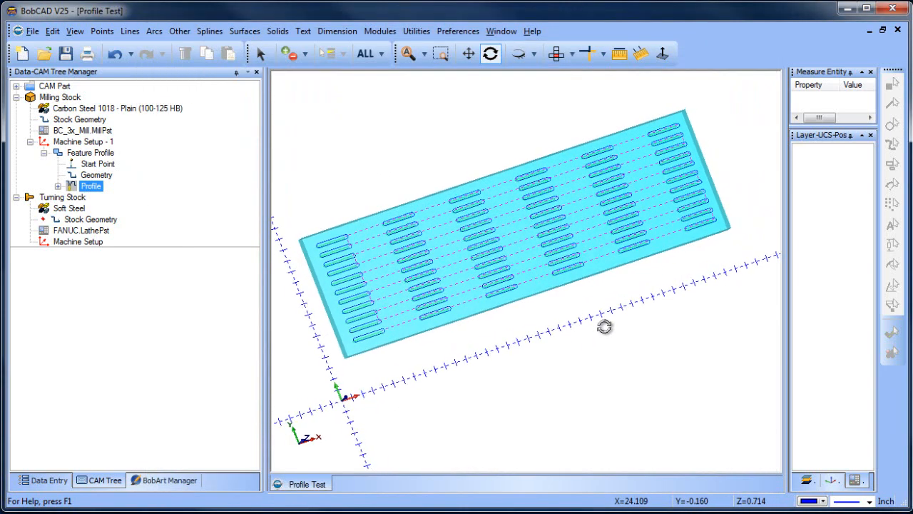
# Edit the profile again and set its machine sequence to X-direction order.
pyautogui.rightClick(91, 186)
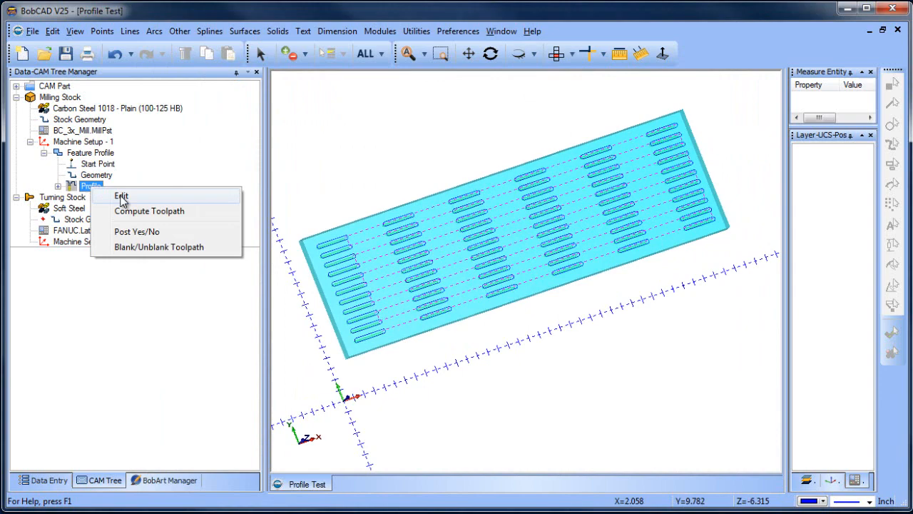
pyautogui.click(120, 197)
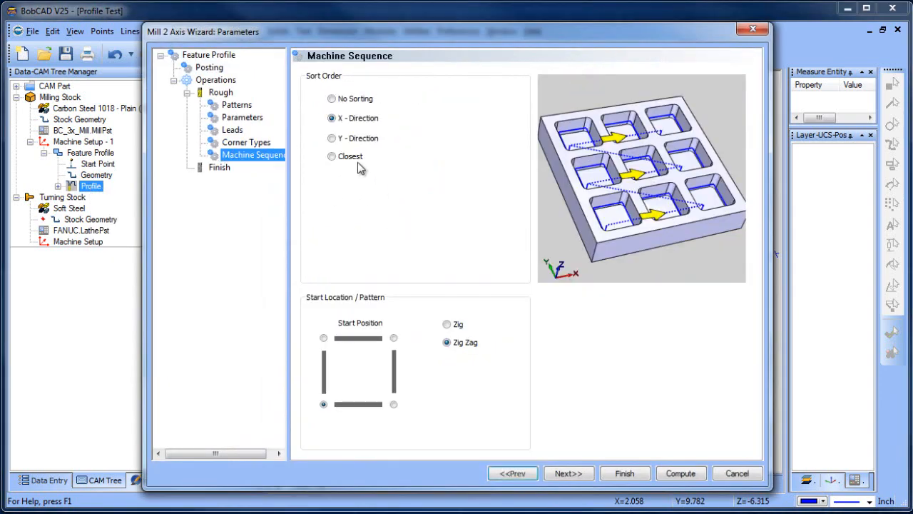
pyautogui.click(331, 137)
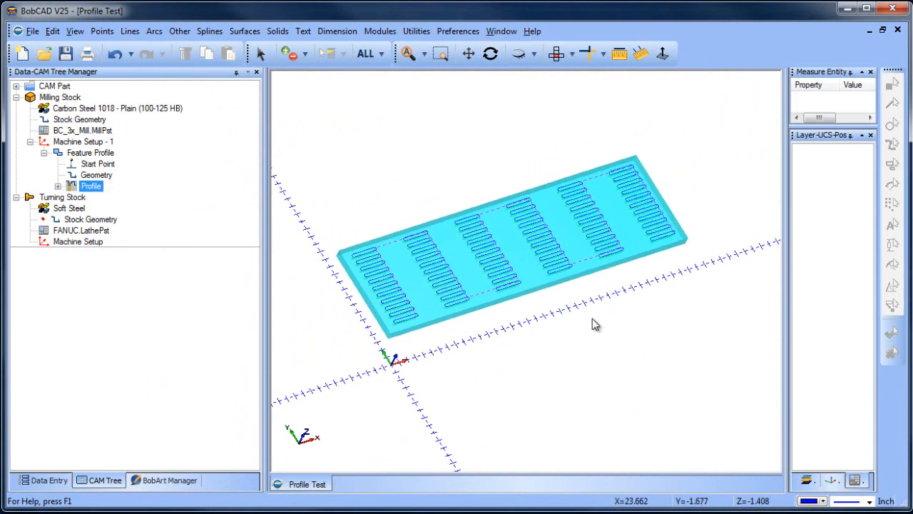
pyautogui.click(80, 119)
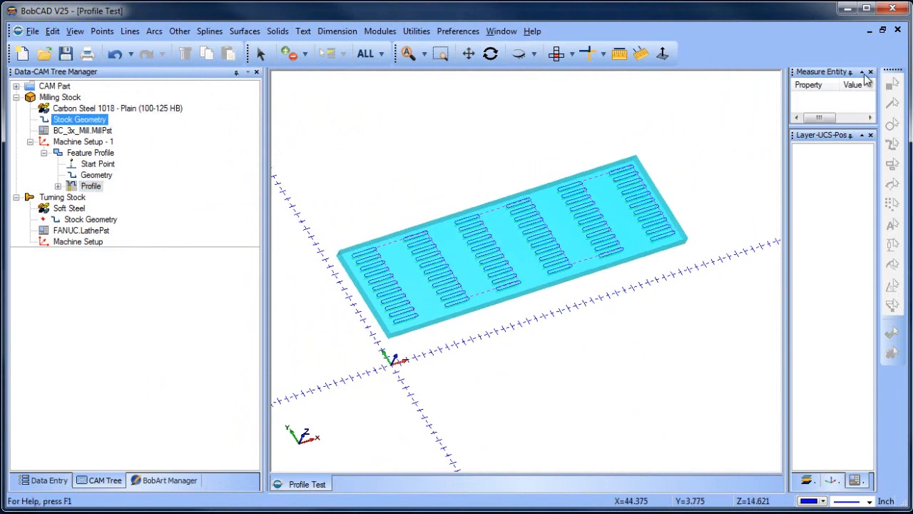
pyautogui.click(56, 55)
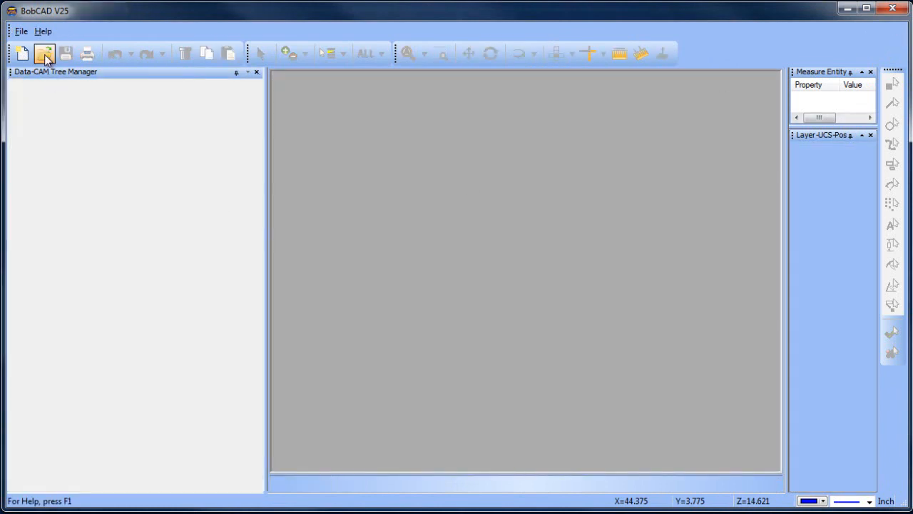
pyautogui.click(43, 54)
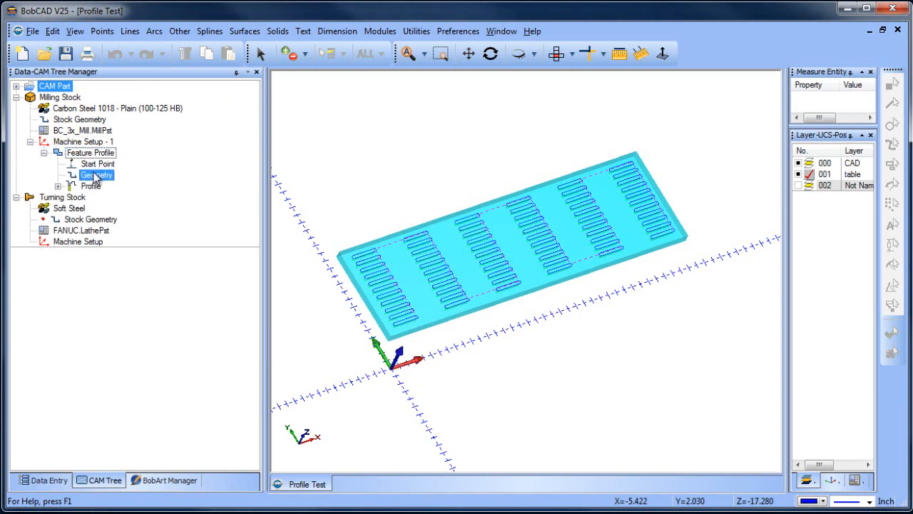
pyautogui.click(102, 176)
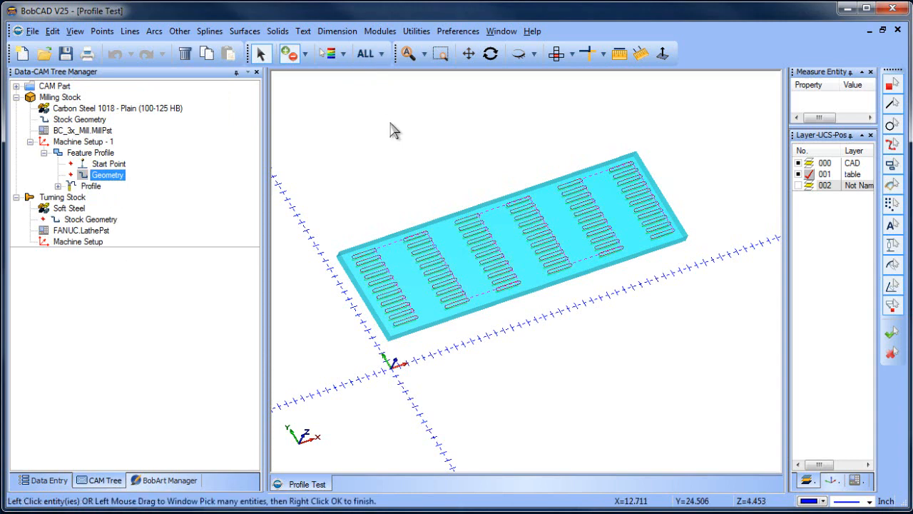
pyautogui.rightClick(92, 186)
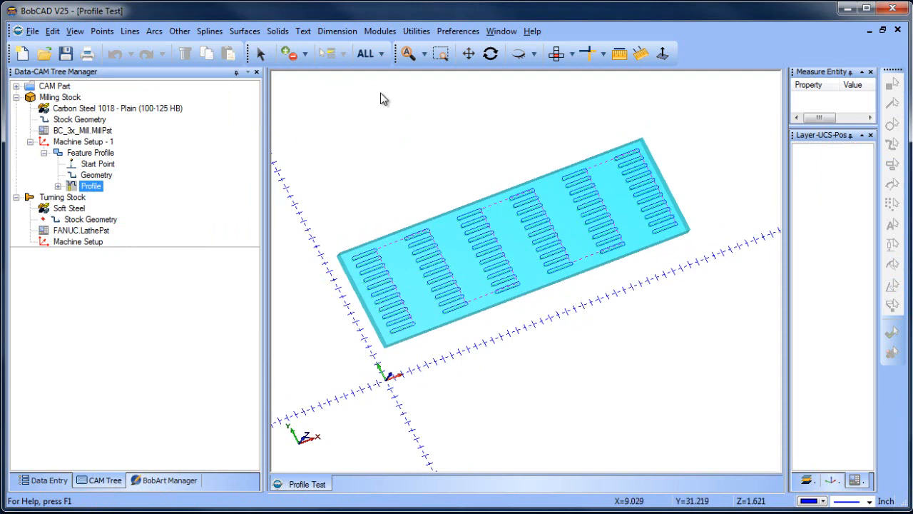
pyautogui.click(416, 31)
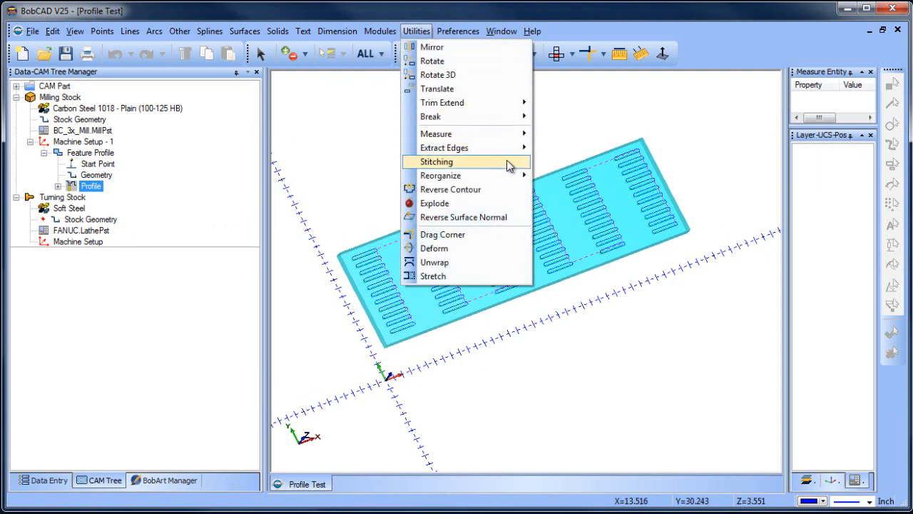
pyautogui.moveTo(439, 174)
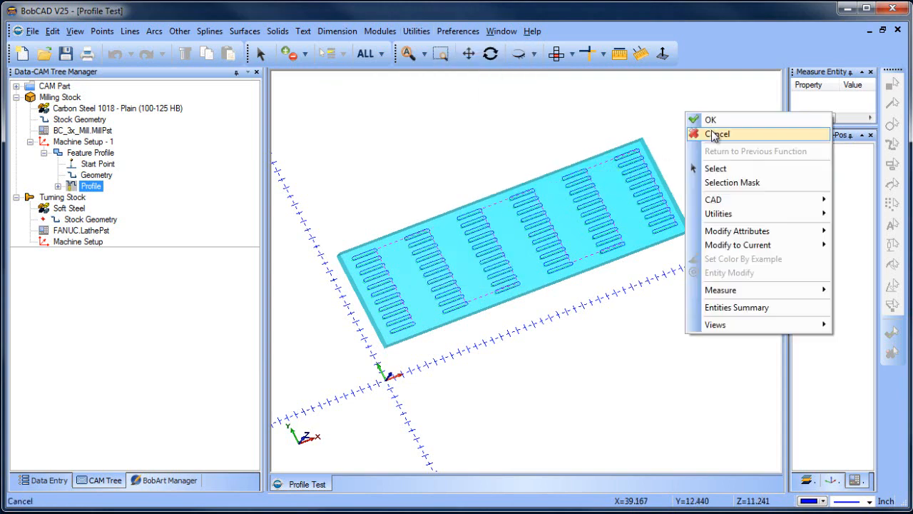
pyautogui.click(716, 134)
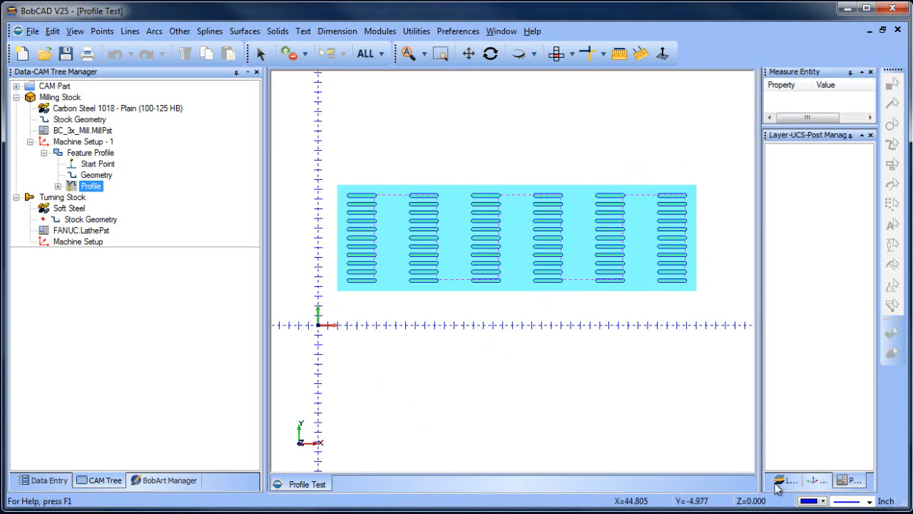
pyautogui.click(799, 185)
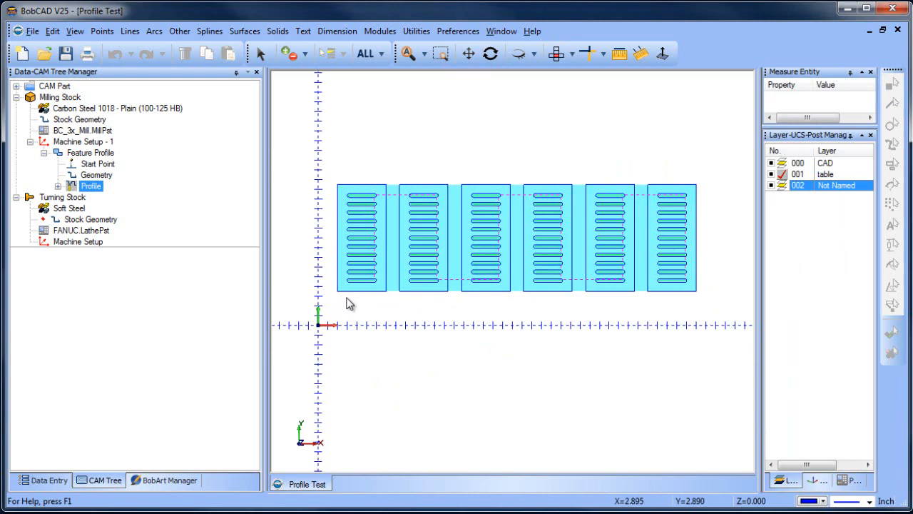
pyautogui.moveTo(357, 294)
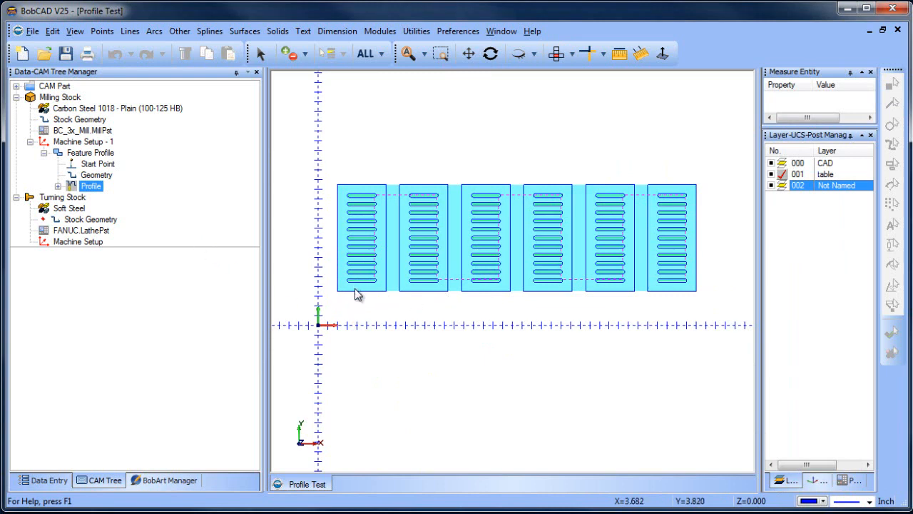
pyautogui.moveTo(716, 294)
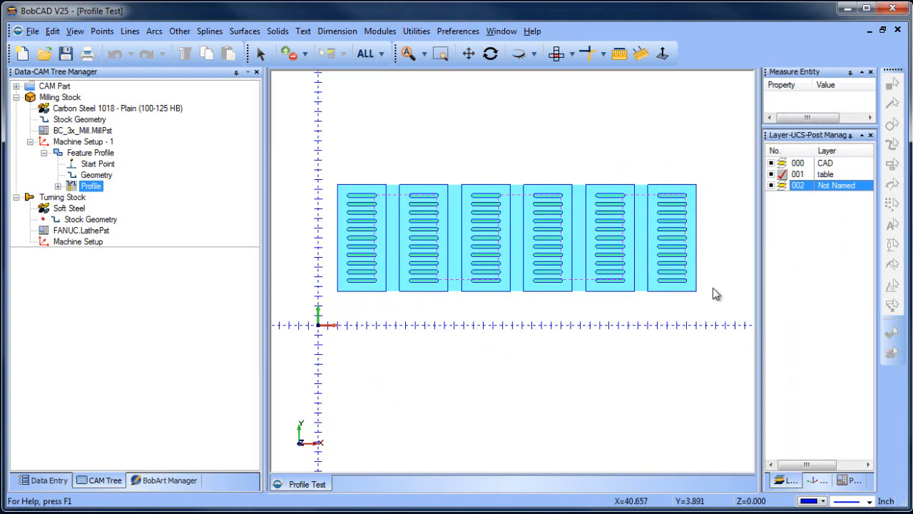
pyautogui.moveTo(377, 288)
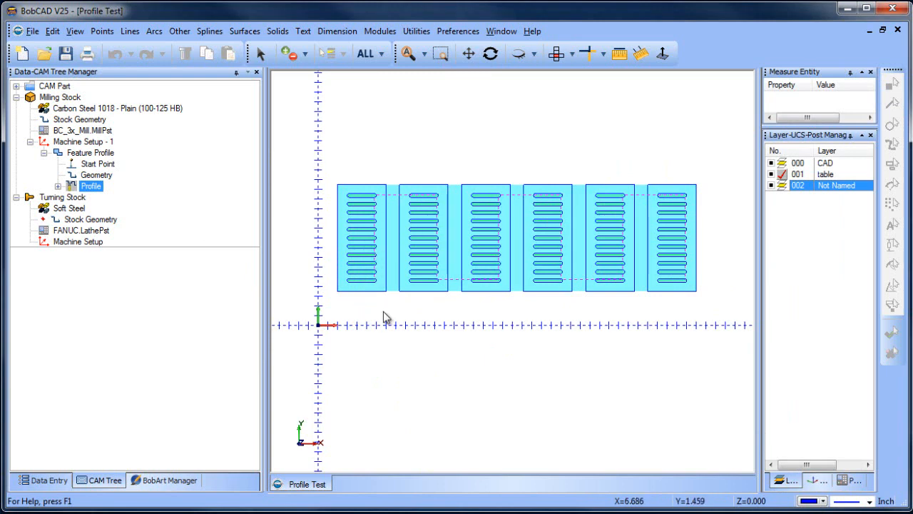
pyautogui.click(90, 152)
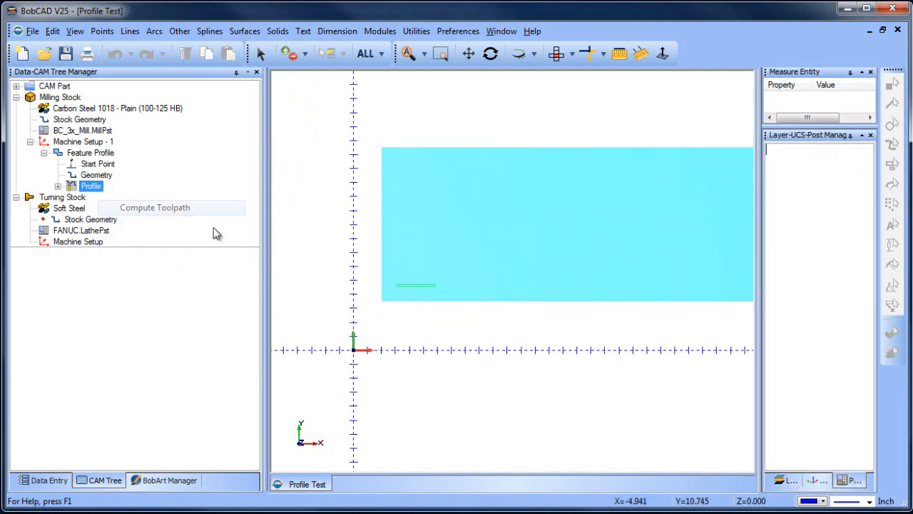
# Add an Array toolpath pattern to the profile feature and proceed to its spacing settings.
pyautogui.rightClick(60, 97)
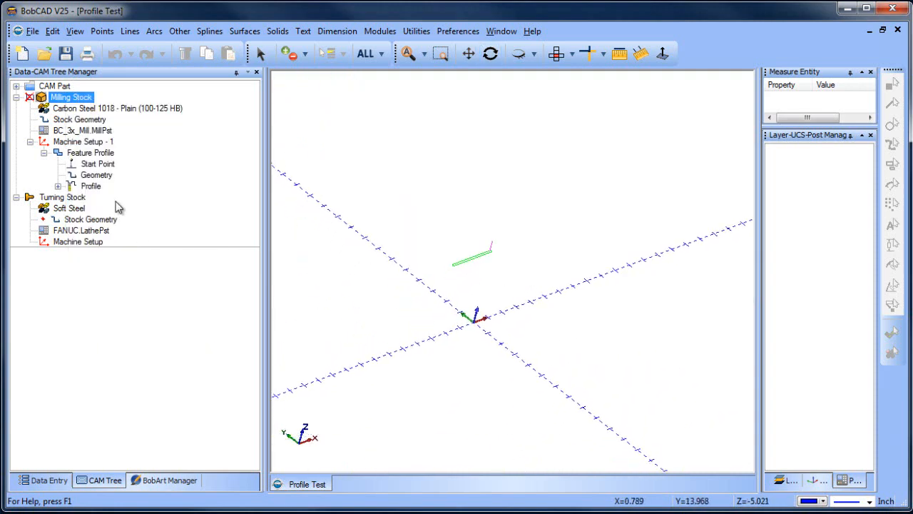
pyautogui.rightClick(91, 151)
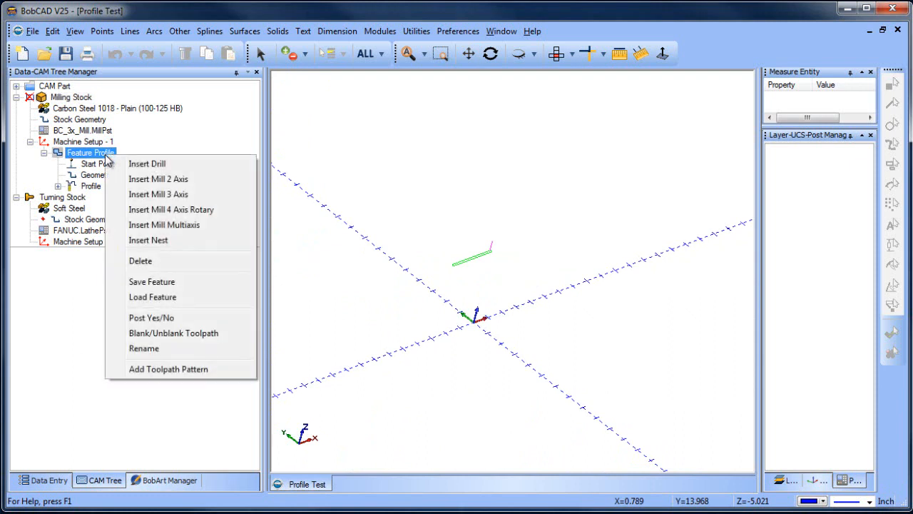
pyautogui.moveTo(206, 263)
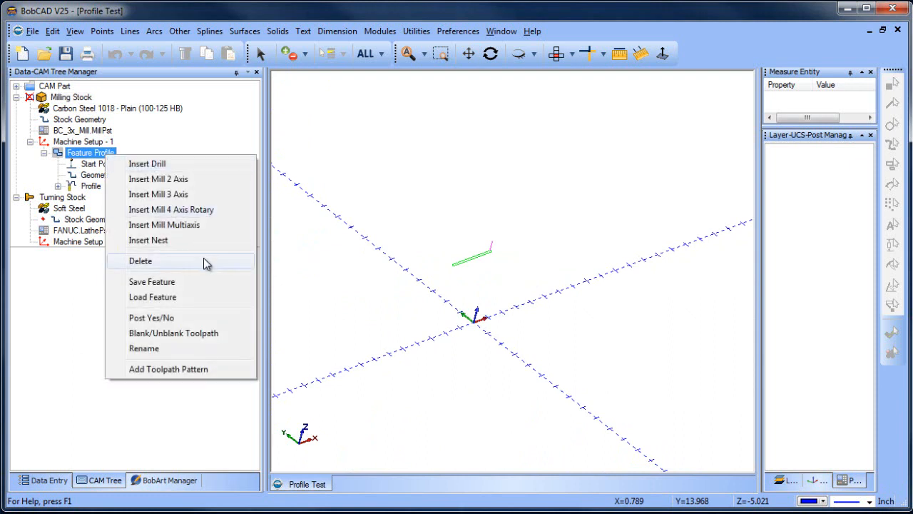
pyautogui.moveTo(225, 368)
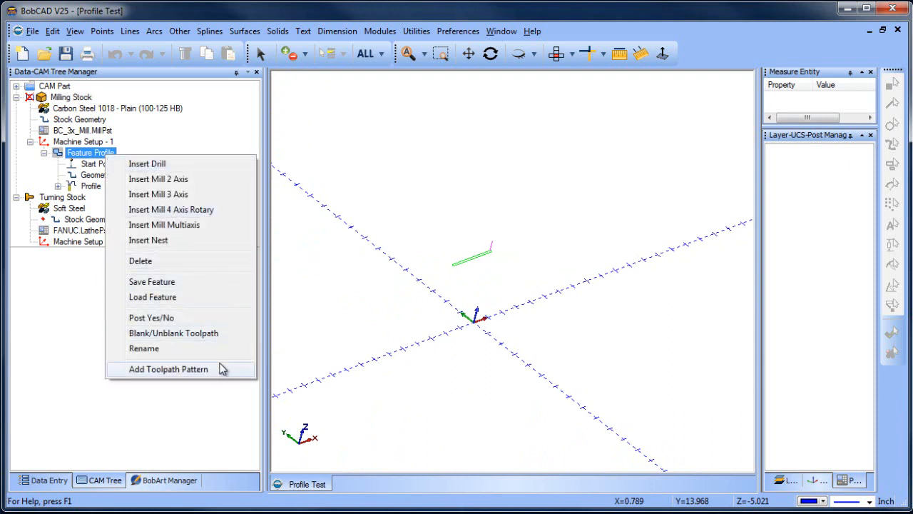
pyautogui.click(167, 368)
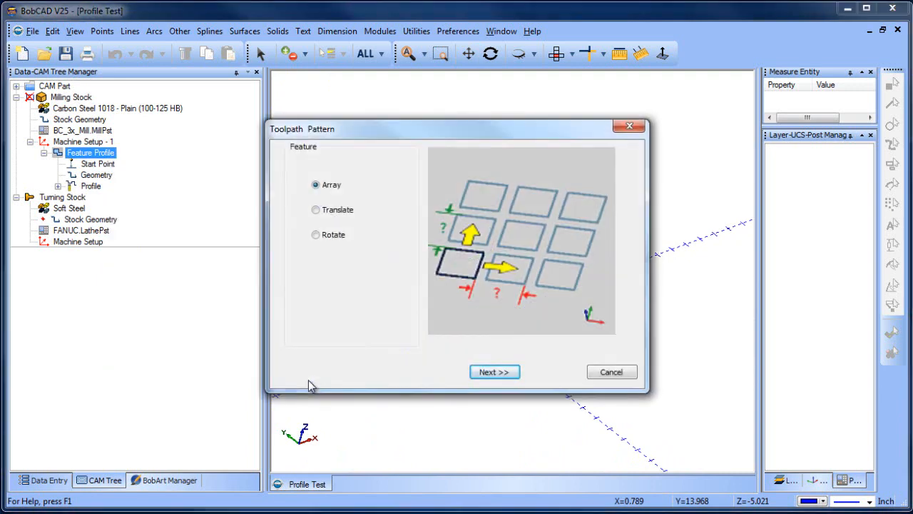
pyautogui.moveTo(390, 262)
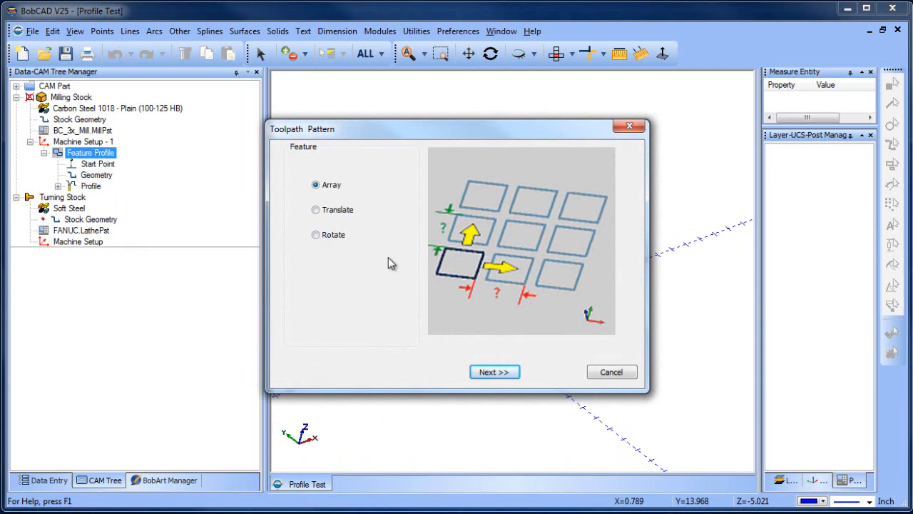
pyautogui.moveTo(494, 334)
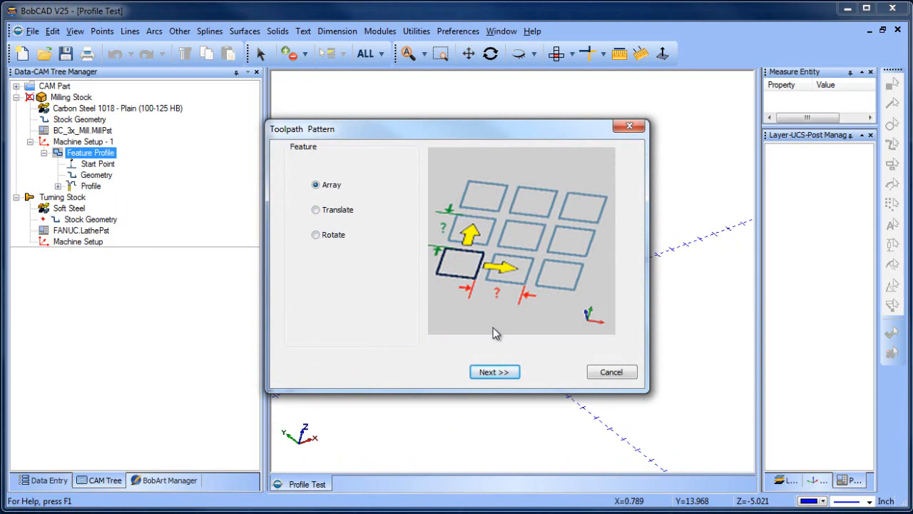
pyautogui.click(494, 371)
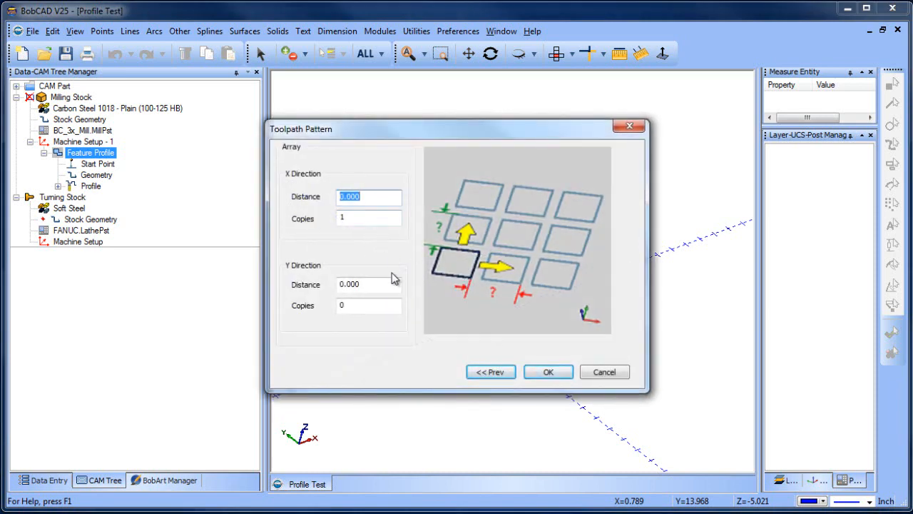
# Set the array to 5 copies spaced 5.000 in X and 16 copies spaced 8.000 in Y, and confirm.
pyautogui.write('5.000')
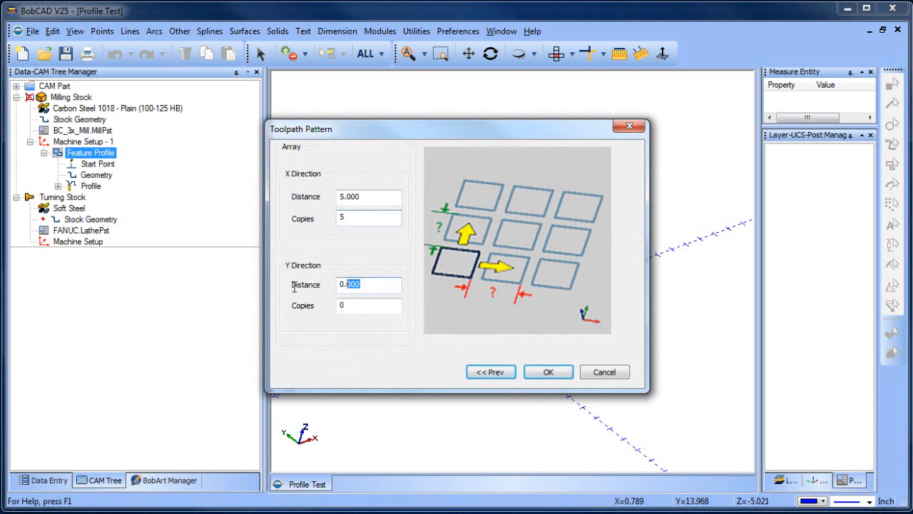
pyautogui.write('8')
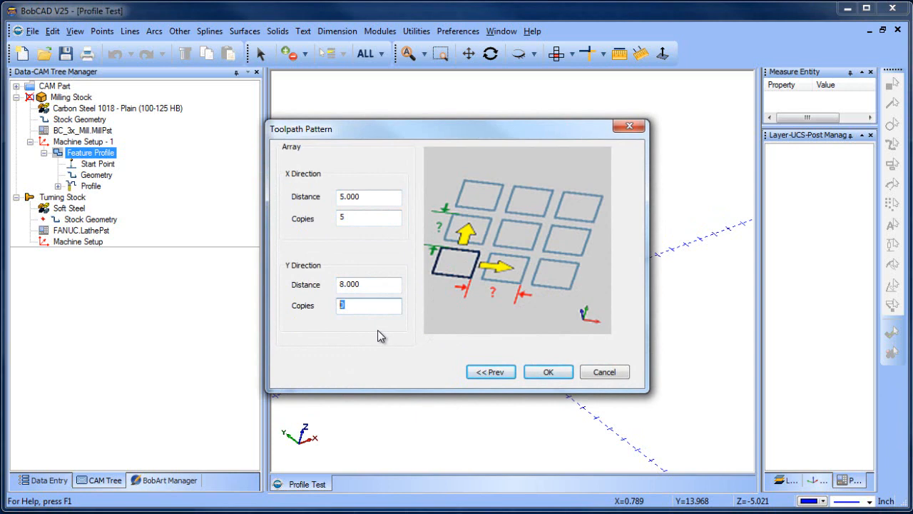
pyautogui.write('1')
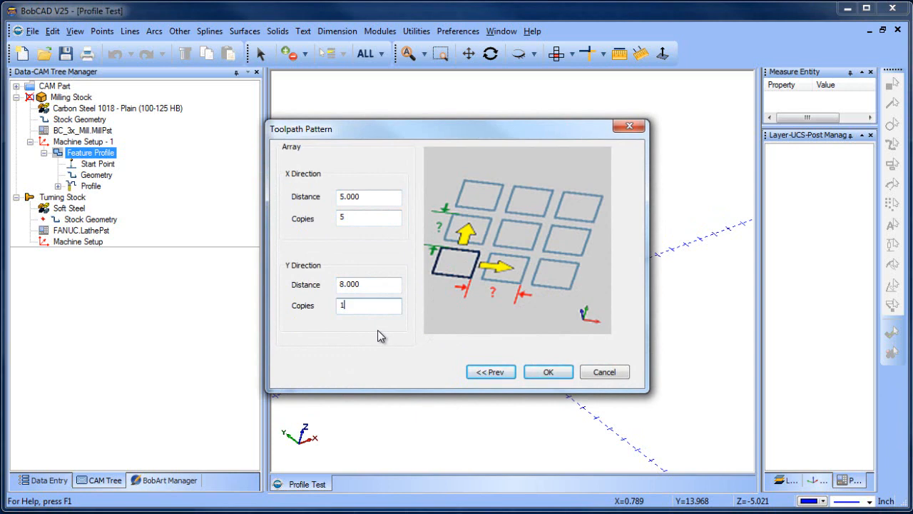
pyautogui.write('16')
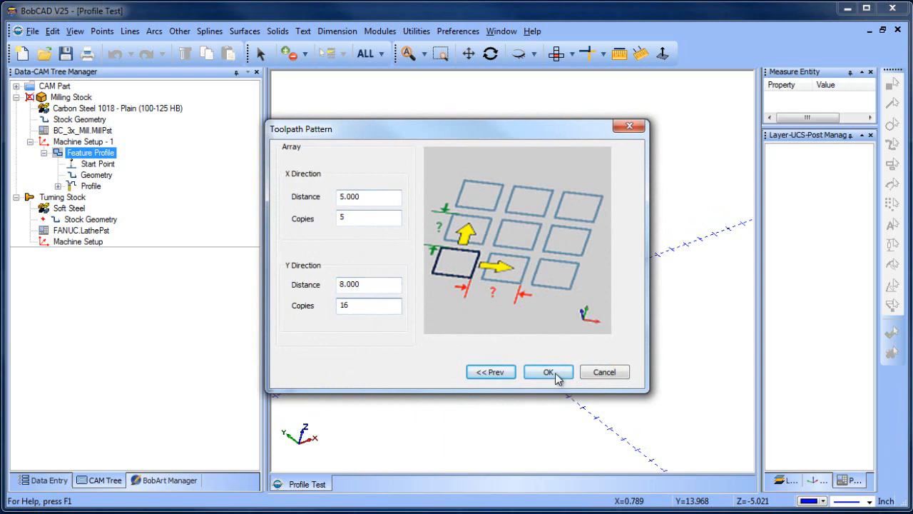
pyautogui.click(548, 371)
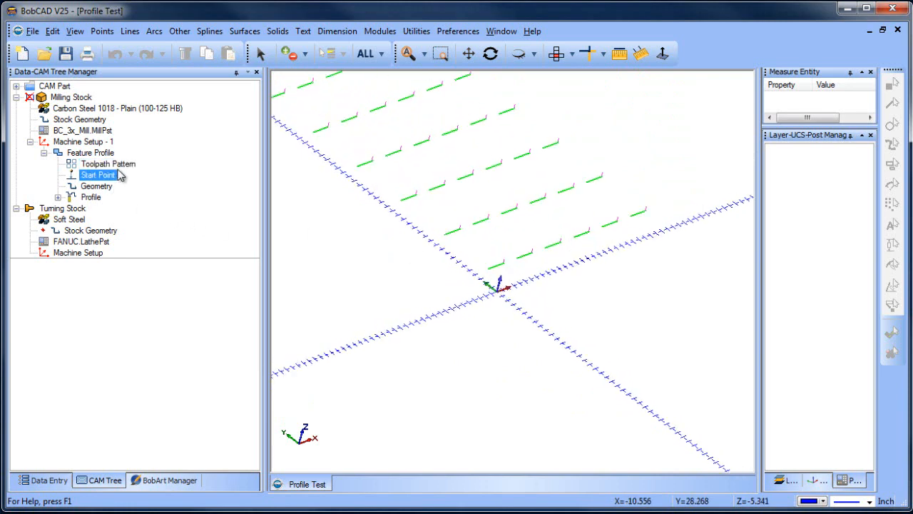
# Edit the toolpath pattern to Y distance 2.000 with 5 copies, keeping X at 5.000 with 5 copies.
pyautogui.doubleClick(109, 163)
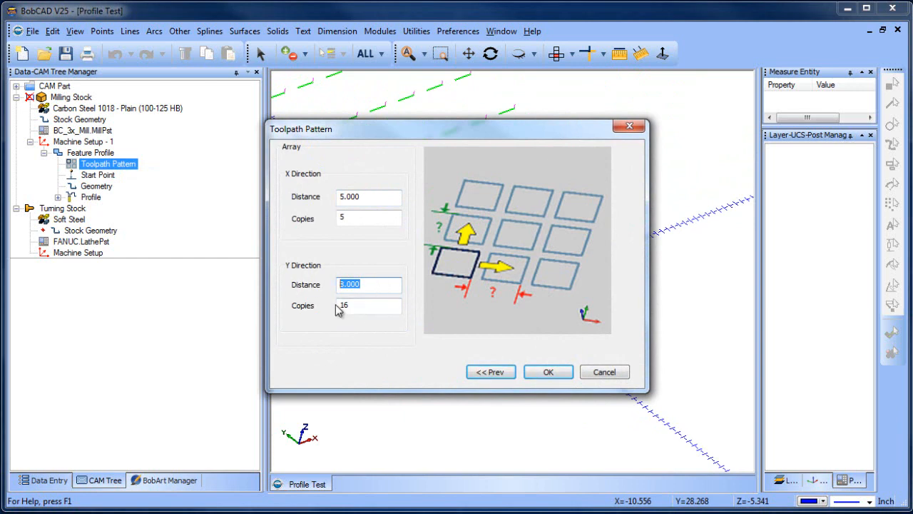
pyautogui.write('2')
pyautogui.click(370, 305)
pyautogui.write('5')
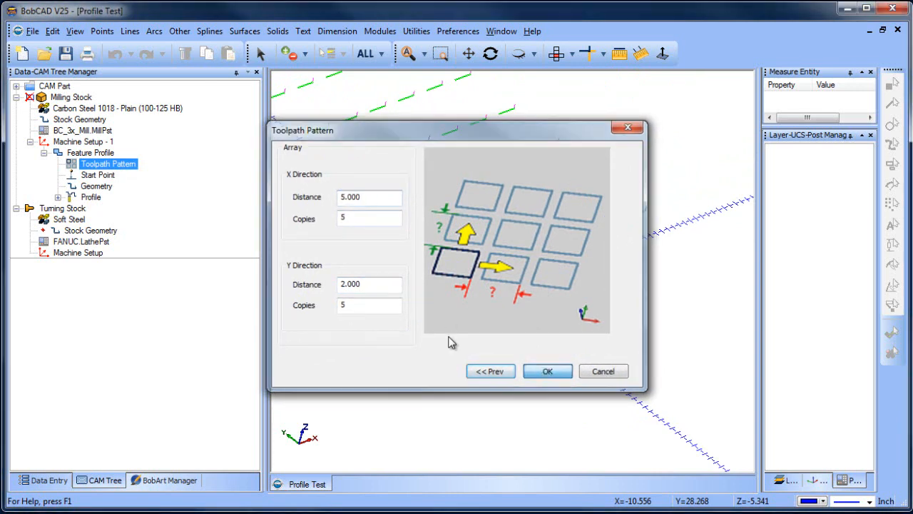
pyautogui.click(548, 370)
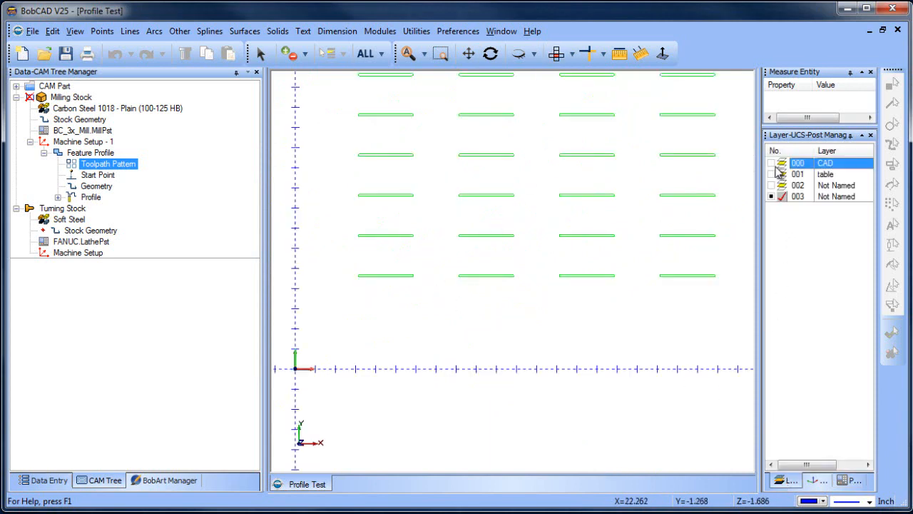
# Show the drawn slot outlines with the patterned toolpaths and restore the Layers panel for comparison.
pyautogui.click(97, 174)
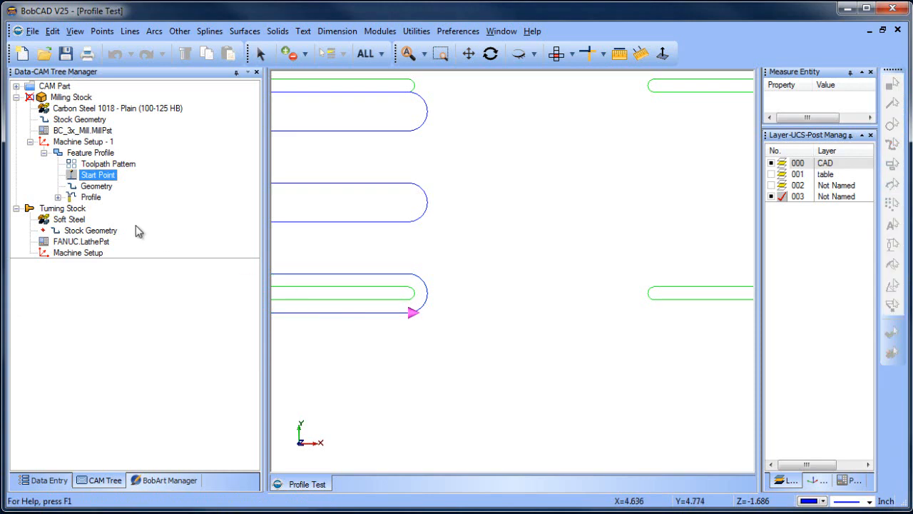
pyautogui.click(92, 197)
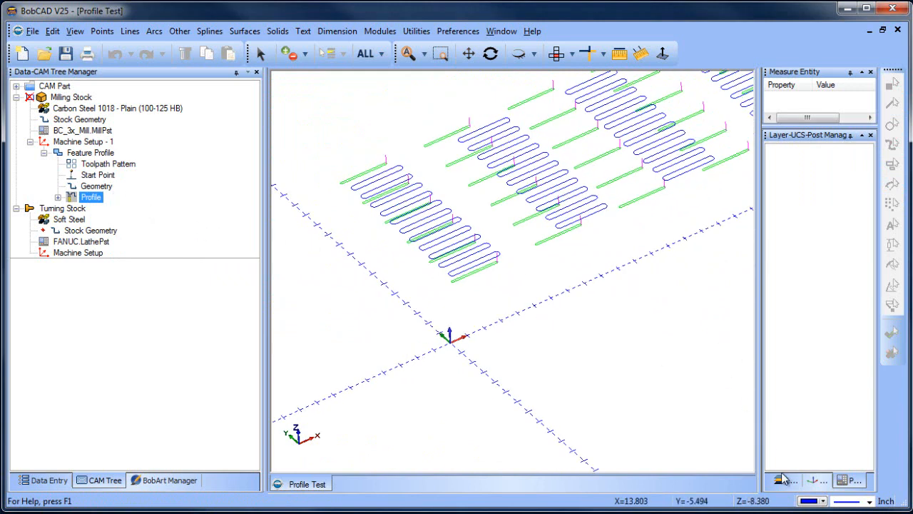
pyautogui.click(782, 476)
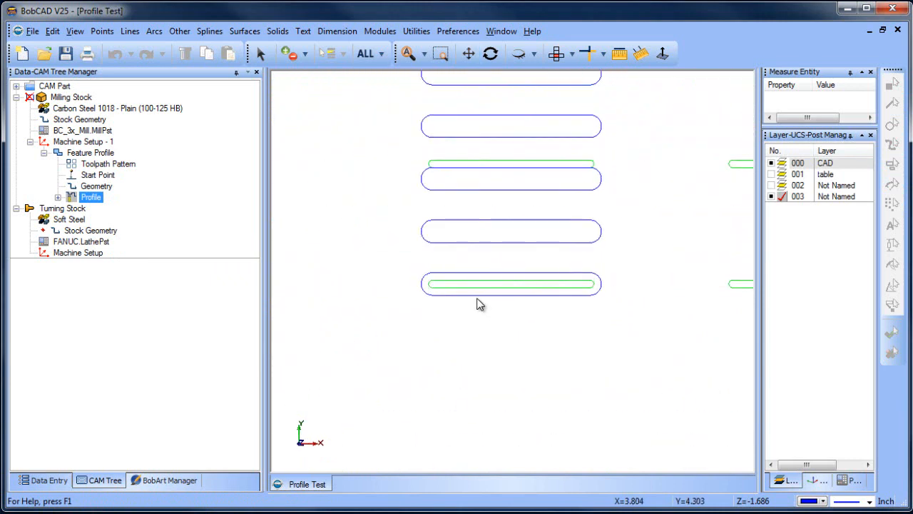
# Add a vertical dimension measuring the 0.875 spacing between two slots.
pyautogui.click(337, 31)
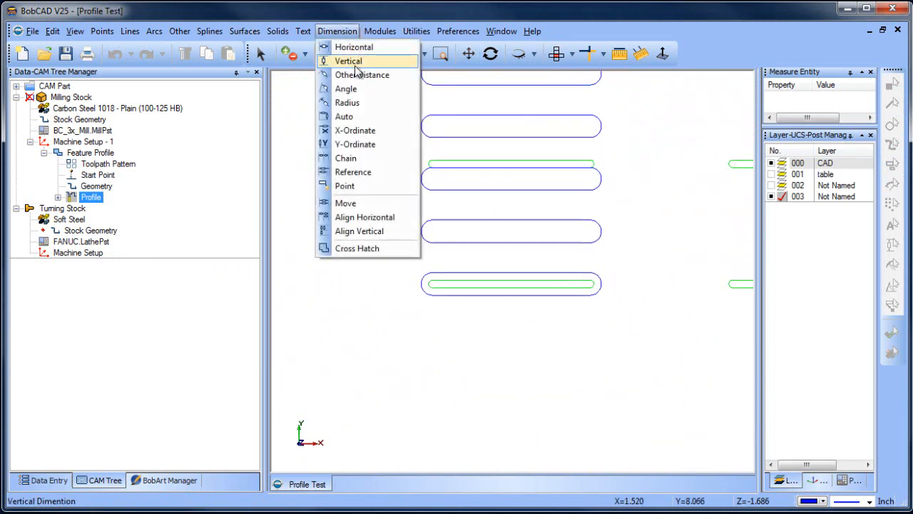
pyautogui.click(348, 60)
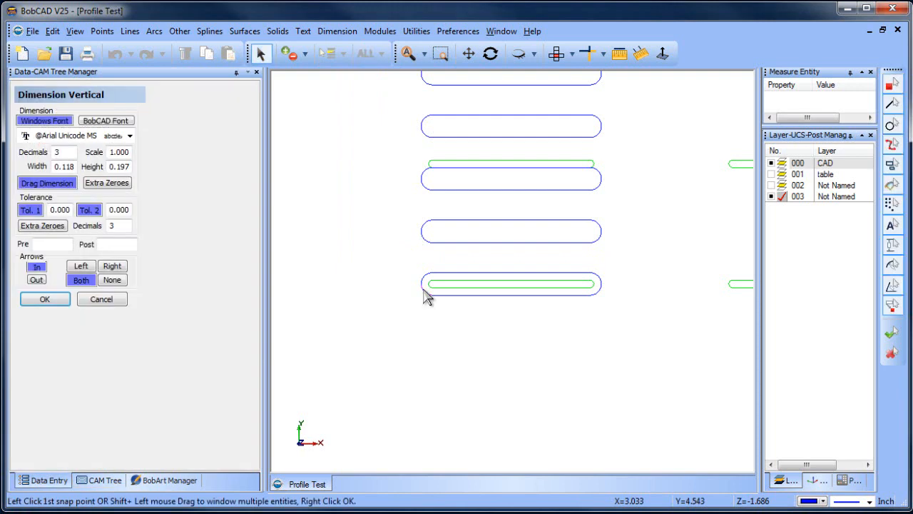
pyautogui.click(432, 283)
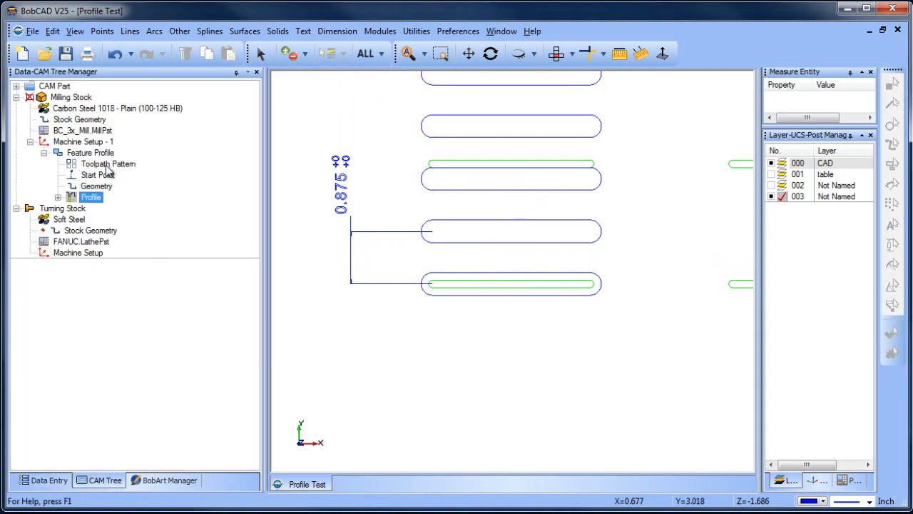
# Set the Toolpath Pattern to Y Distance 0.875 with 10 copies.
pyautogui.doubleClick(109, 162)
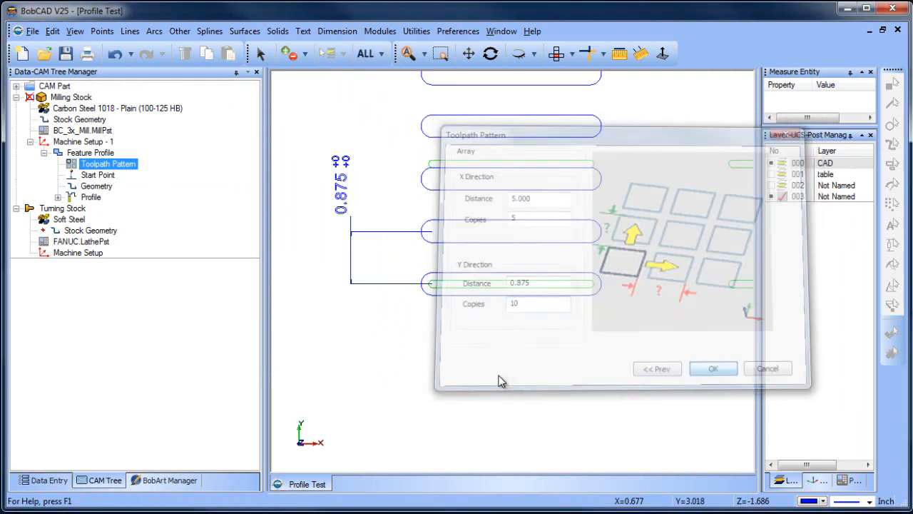
pyautogui.click(713, 368)
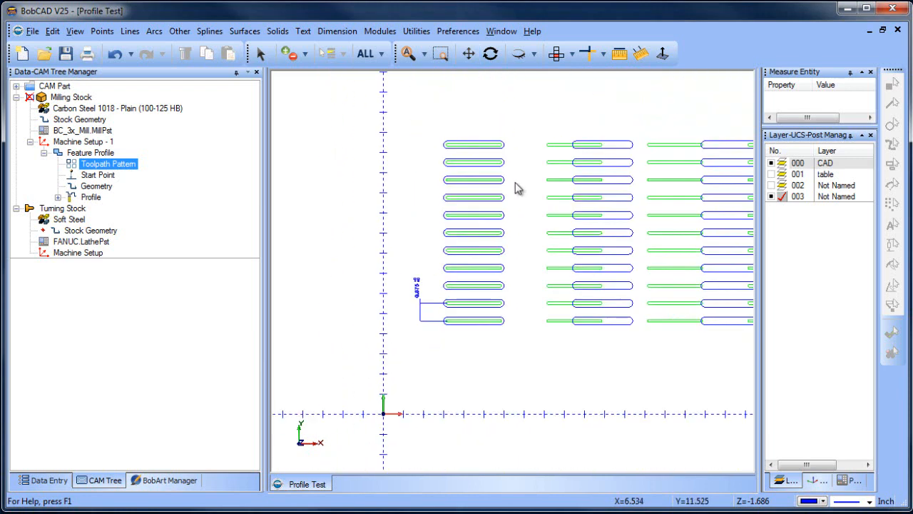
pyautogui.moveTo(476, 208)
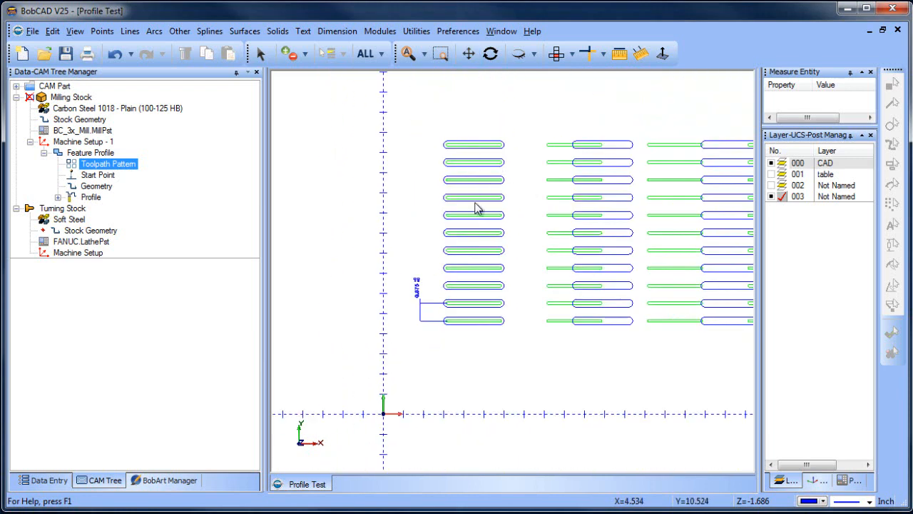
pyautogui.moveTo(460, 302)
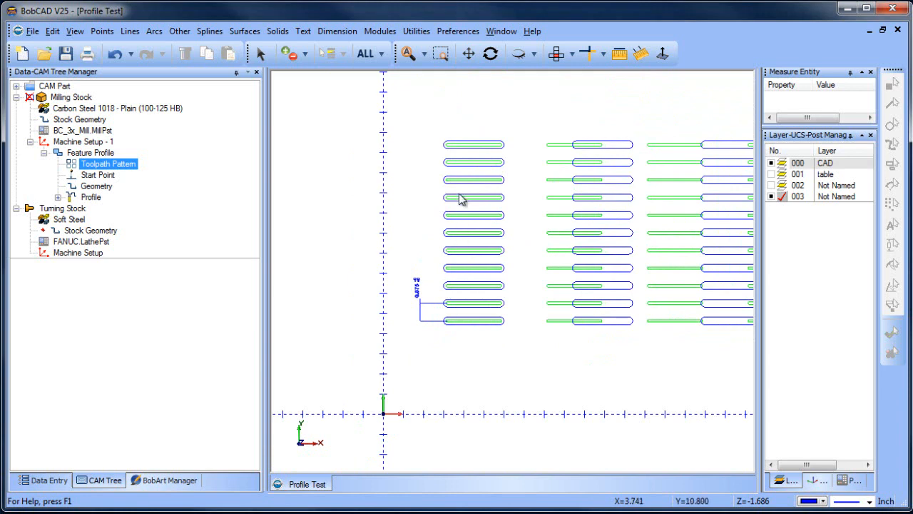
pyautogui.click(97, 174)
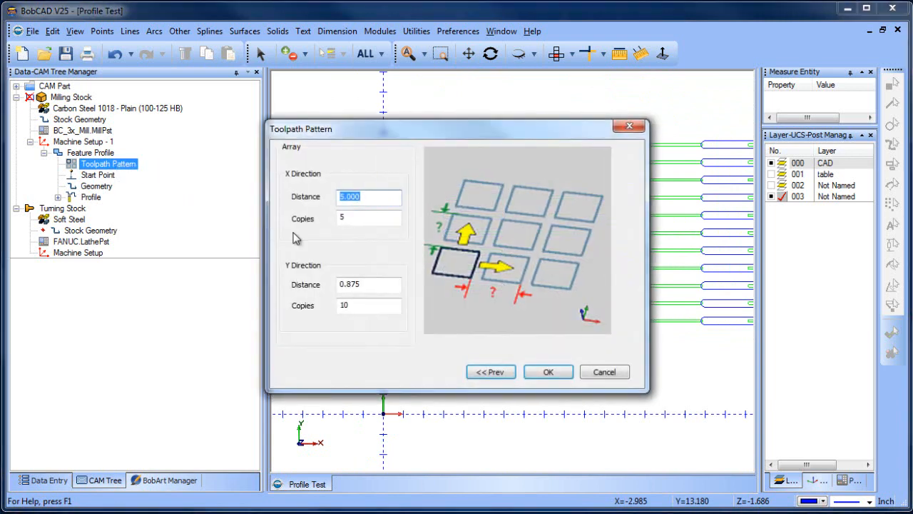
# Add a horizontal dimension between matching slots of two neighbouring groups.
pyautogui.click(548, 371)
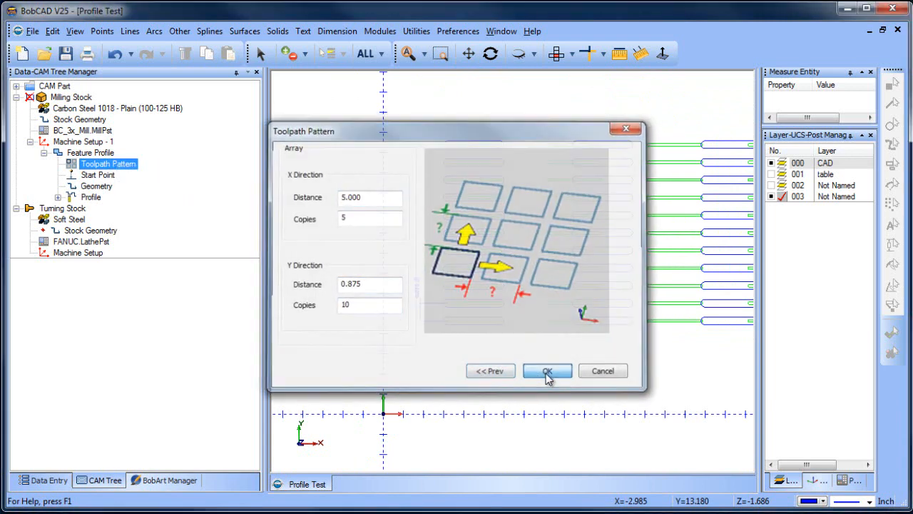
pyautogui.click(548, 371)
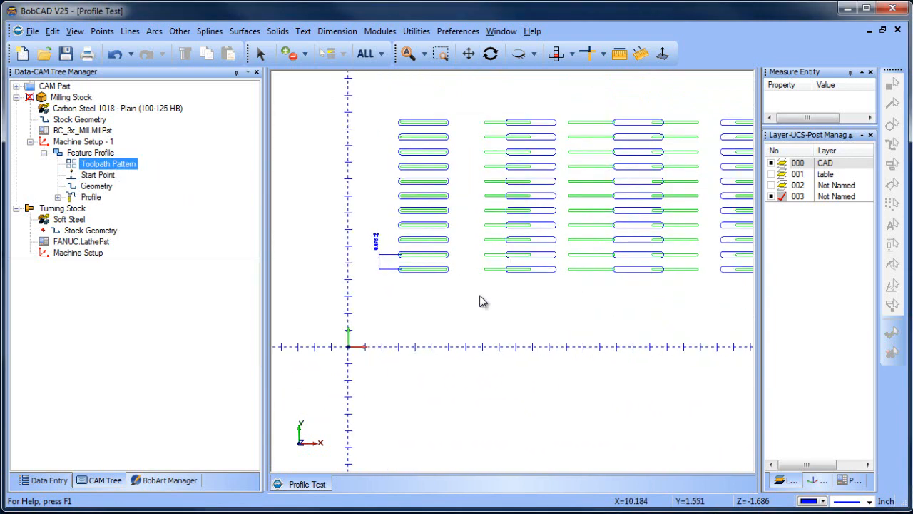
pyautogui.click(337, 31)
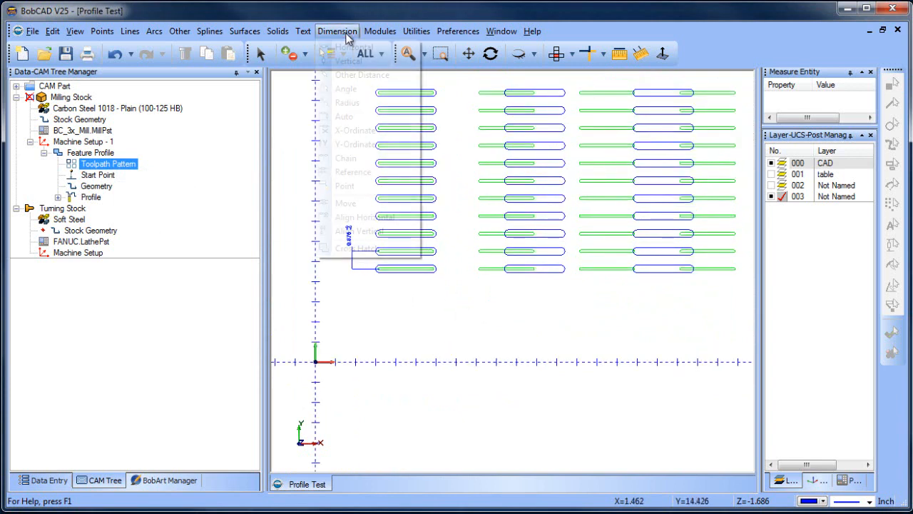
pyautogui.click(353, 59)
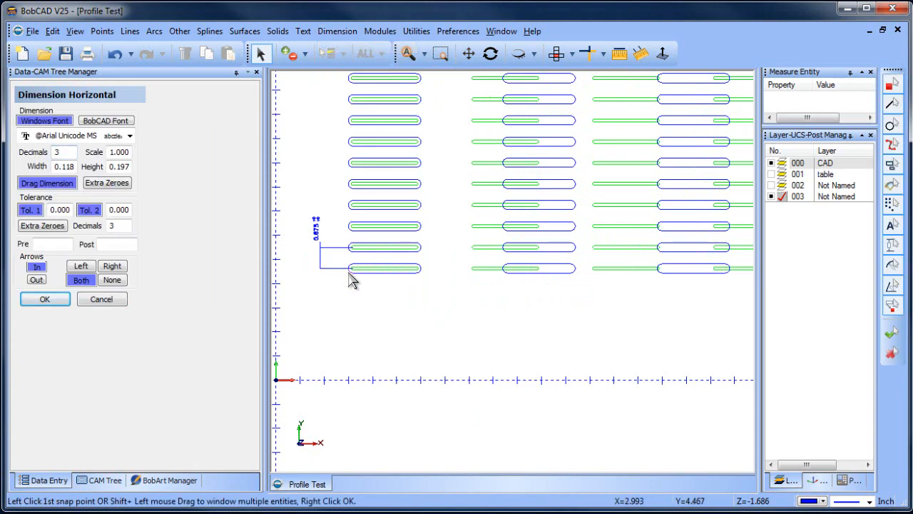
pyautogui.click(351, 268)
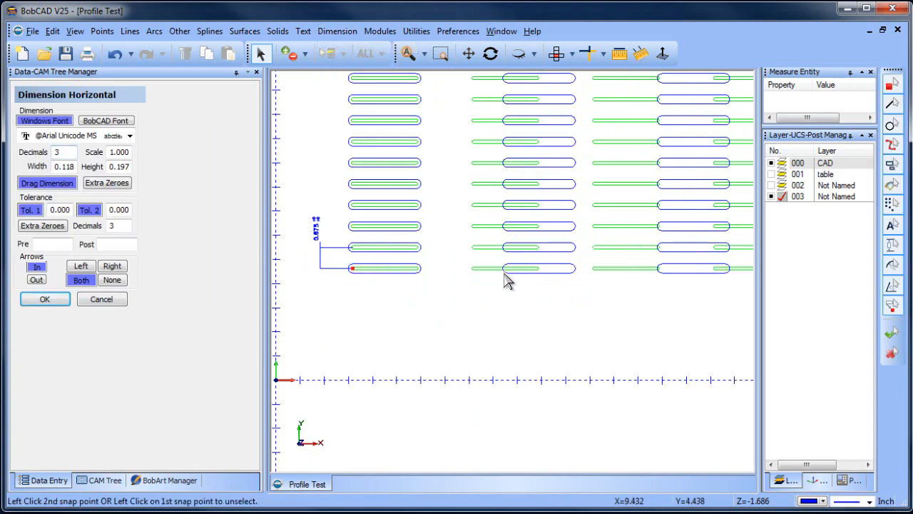
pyautogui.click(507, 268)
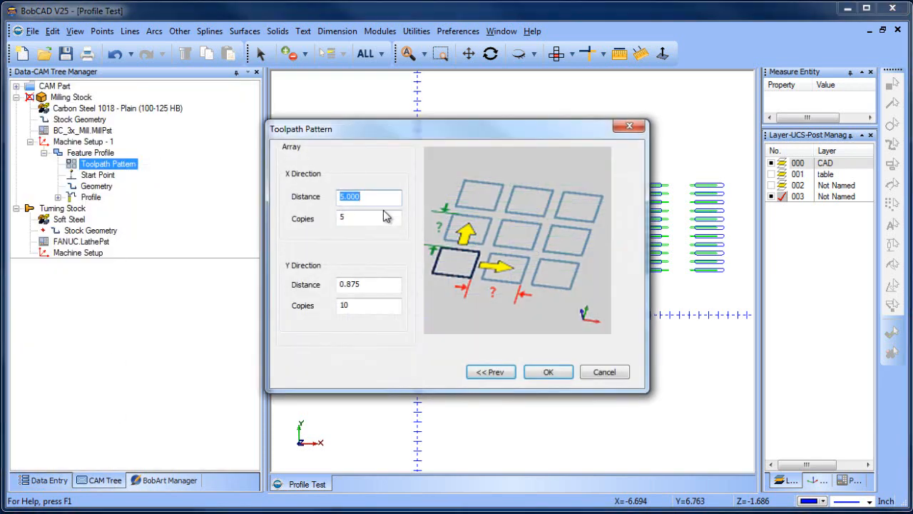
# Set the Toolpath Pattern X Distance to 6.4 and confirm the columns line up.
pyautogui.write('6.4')
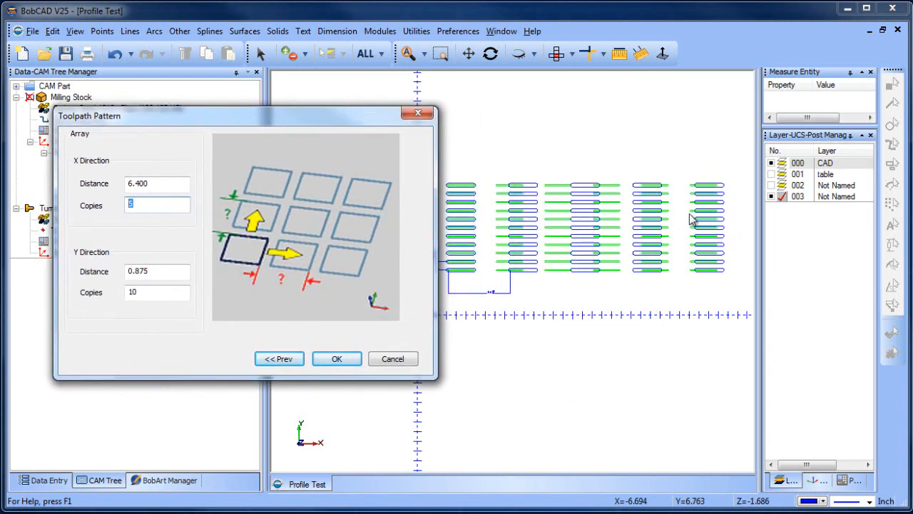
pyautogui.click(336, 358)
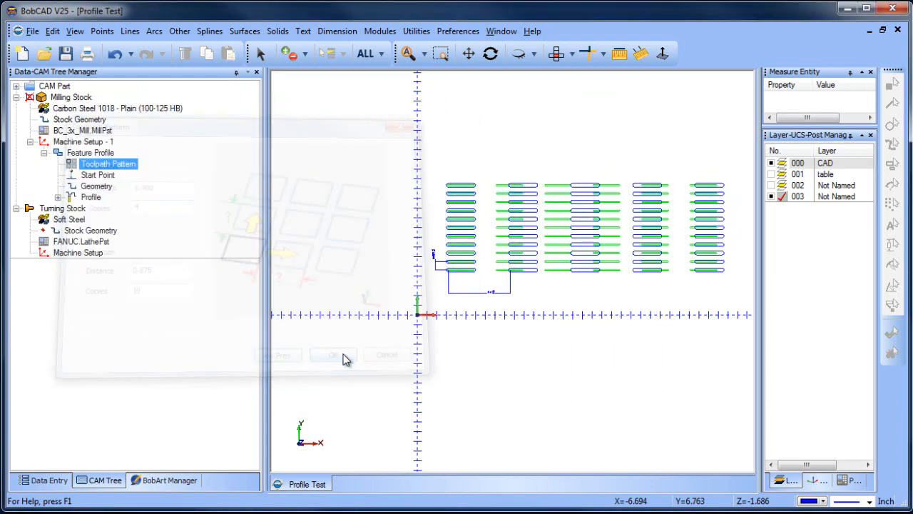
pyautogui.click(334, 353)
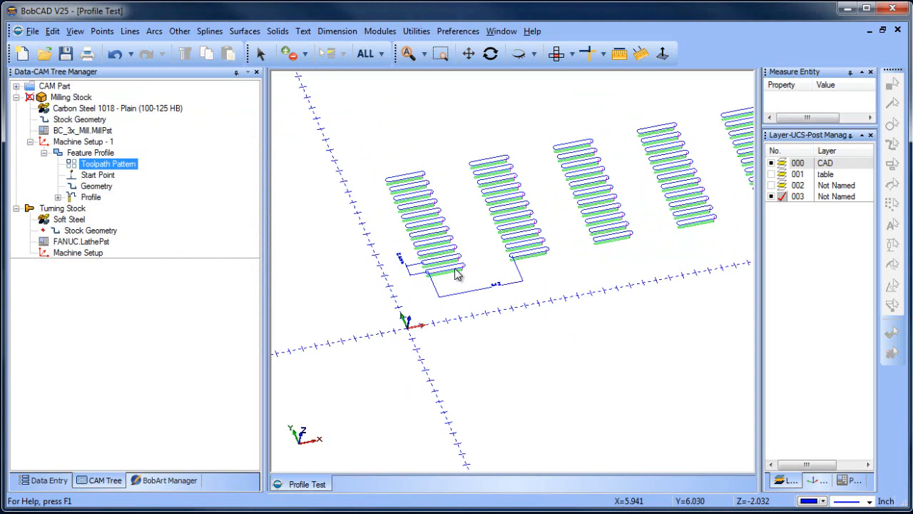
pyautogui.doubleClick(109, 163)
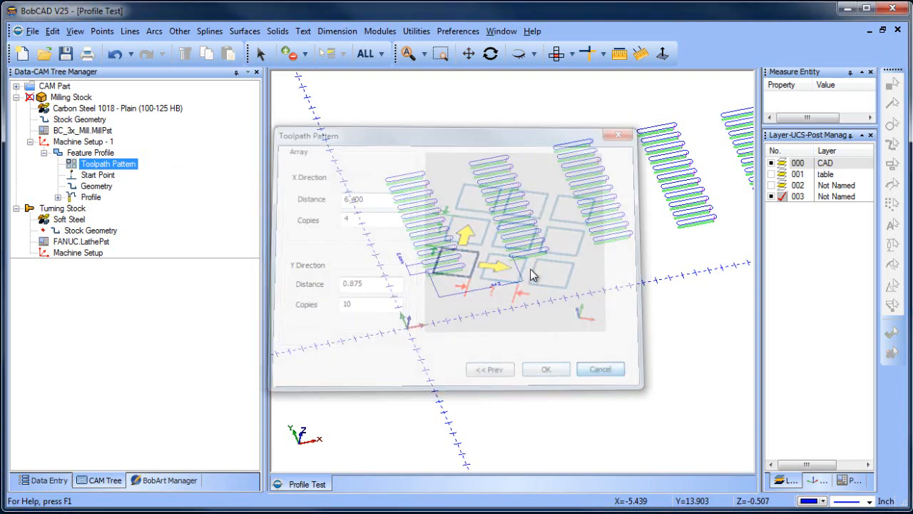
pyautogui.click(545, 368)
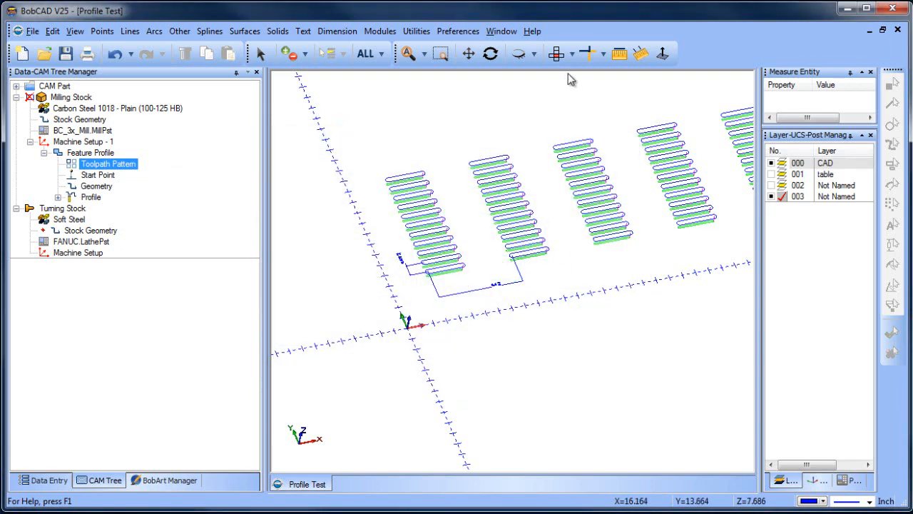